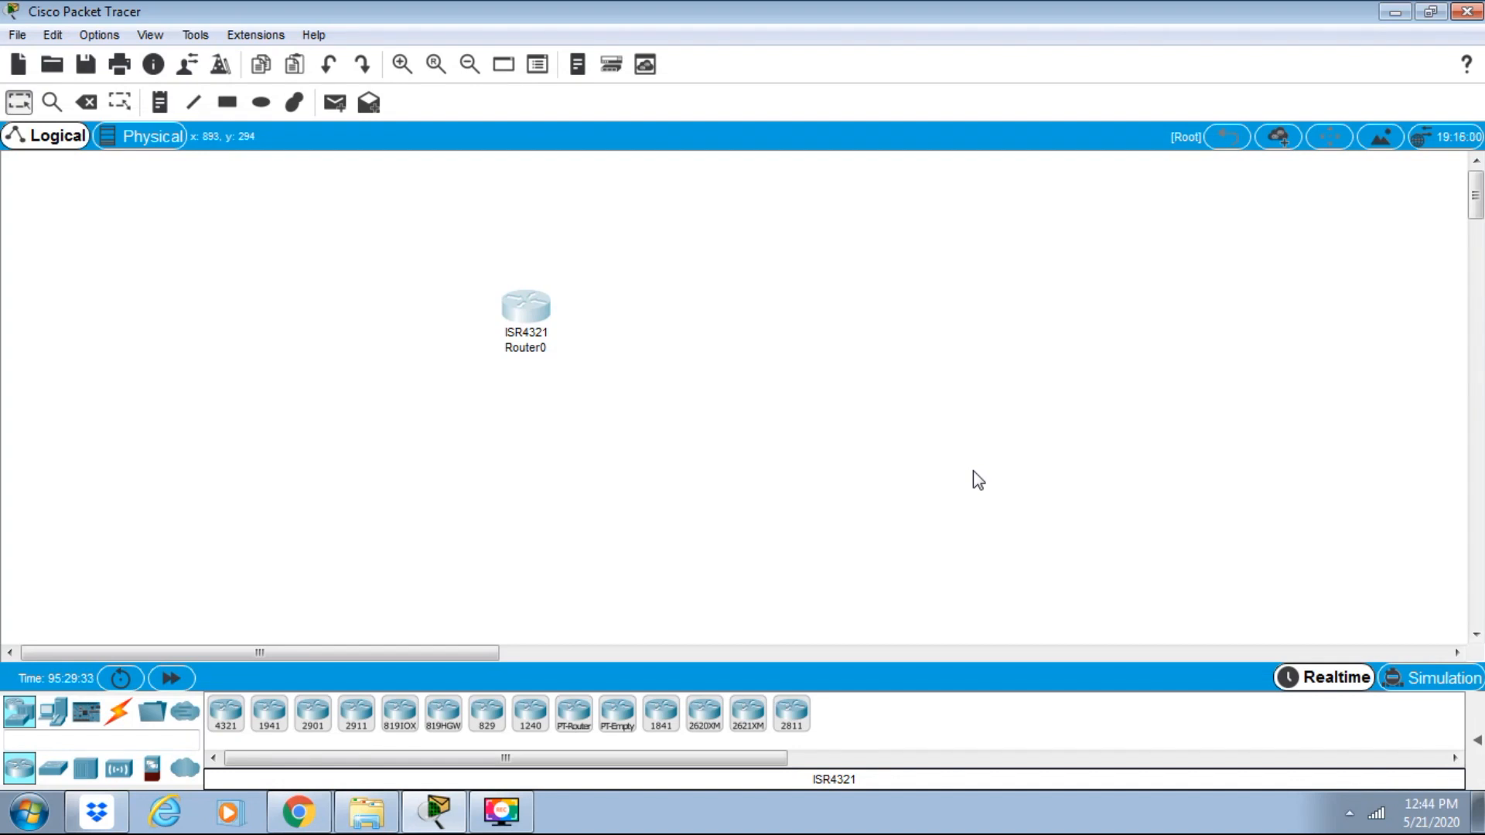
pyautogui.moveTo(261, 396)
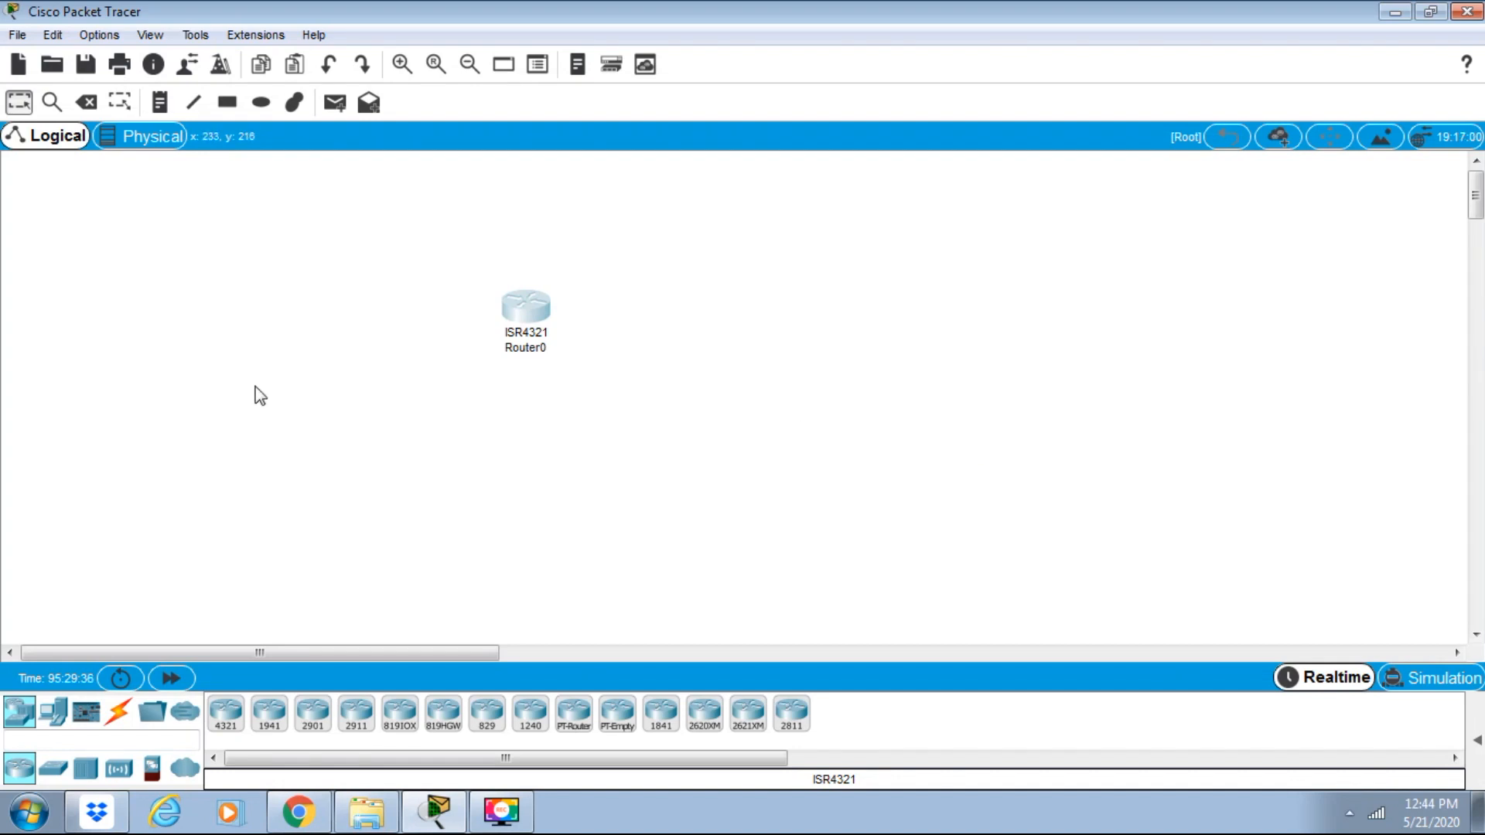
pyautogui.moveTo(52, 12)
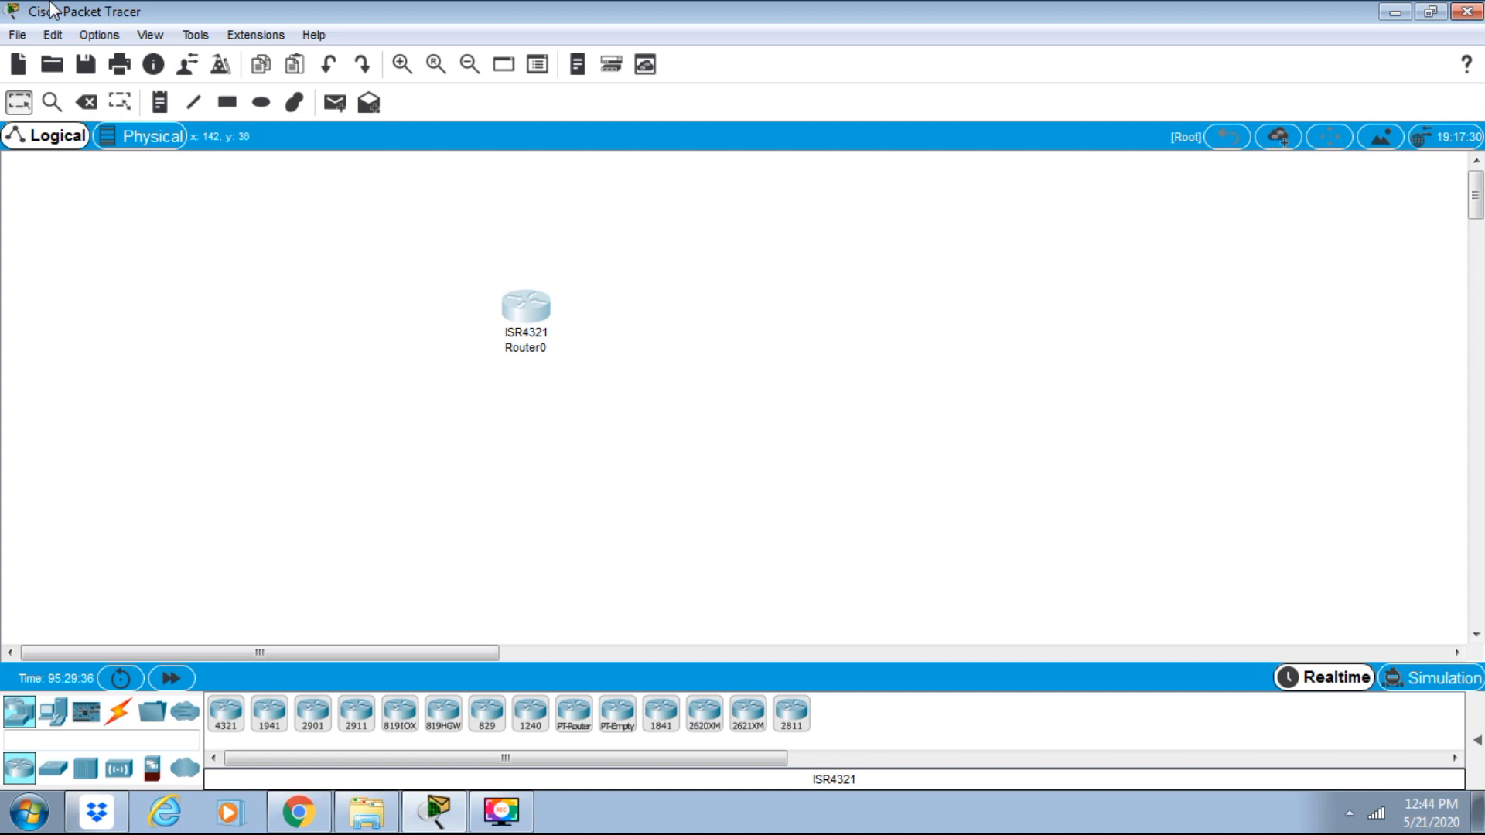
pyautogui.moveTo(90, 55)
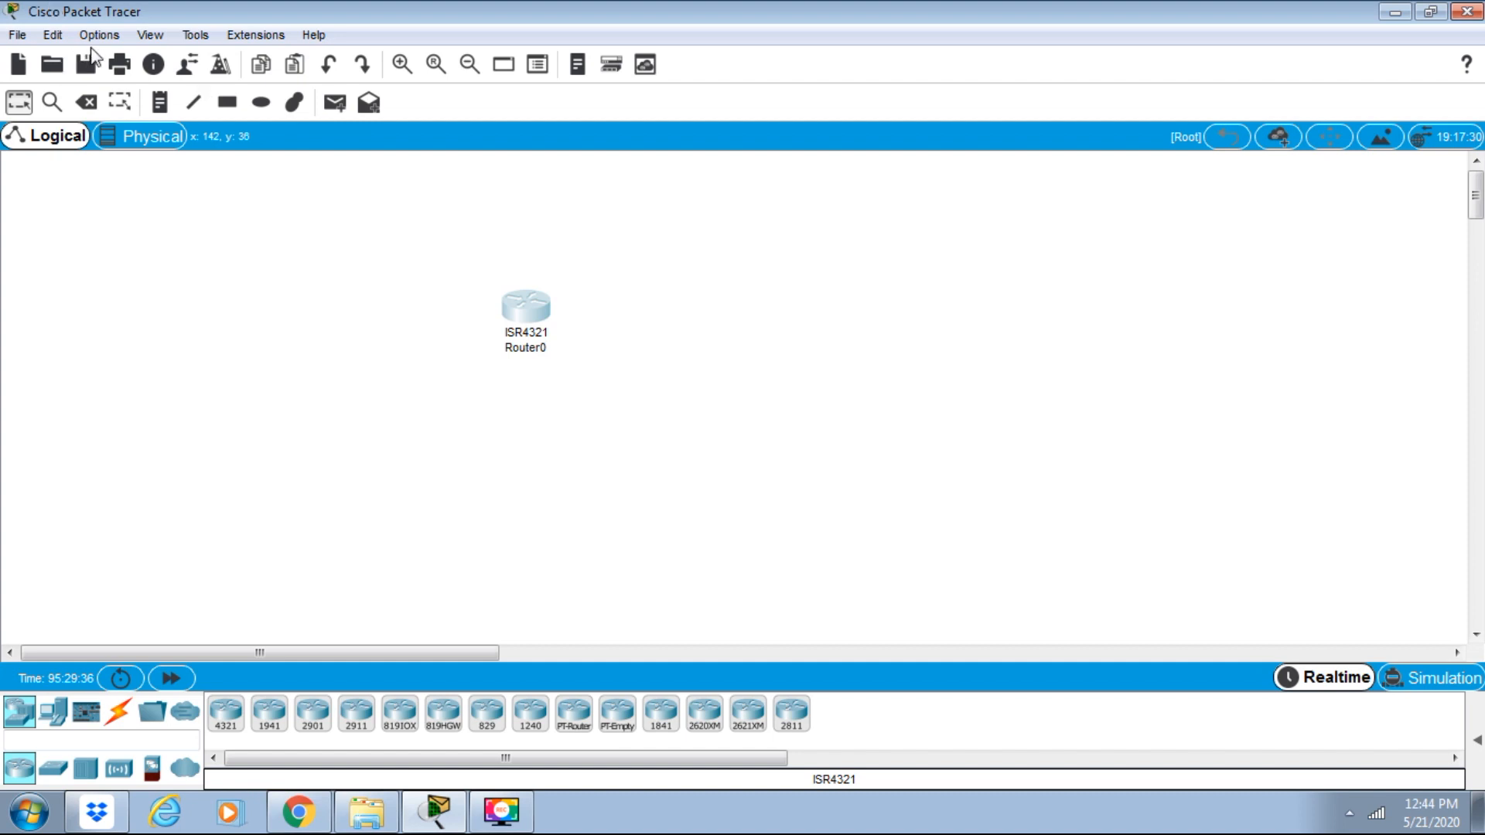
pyautogui.moveTo(100, 47)
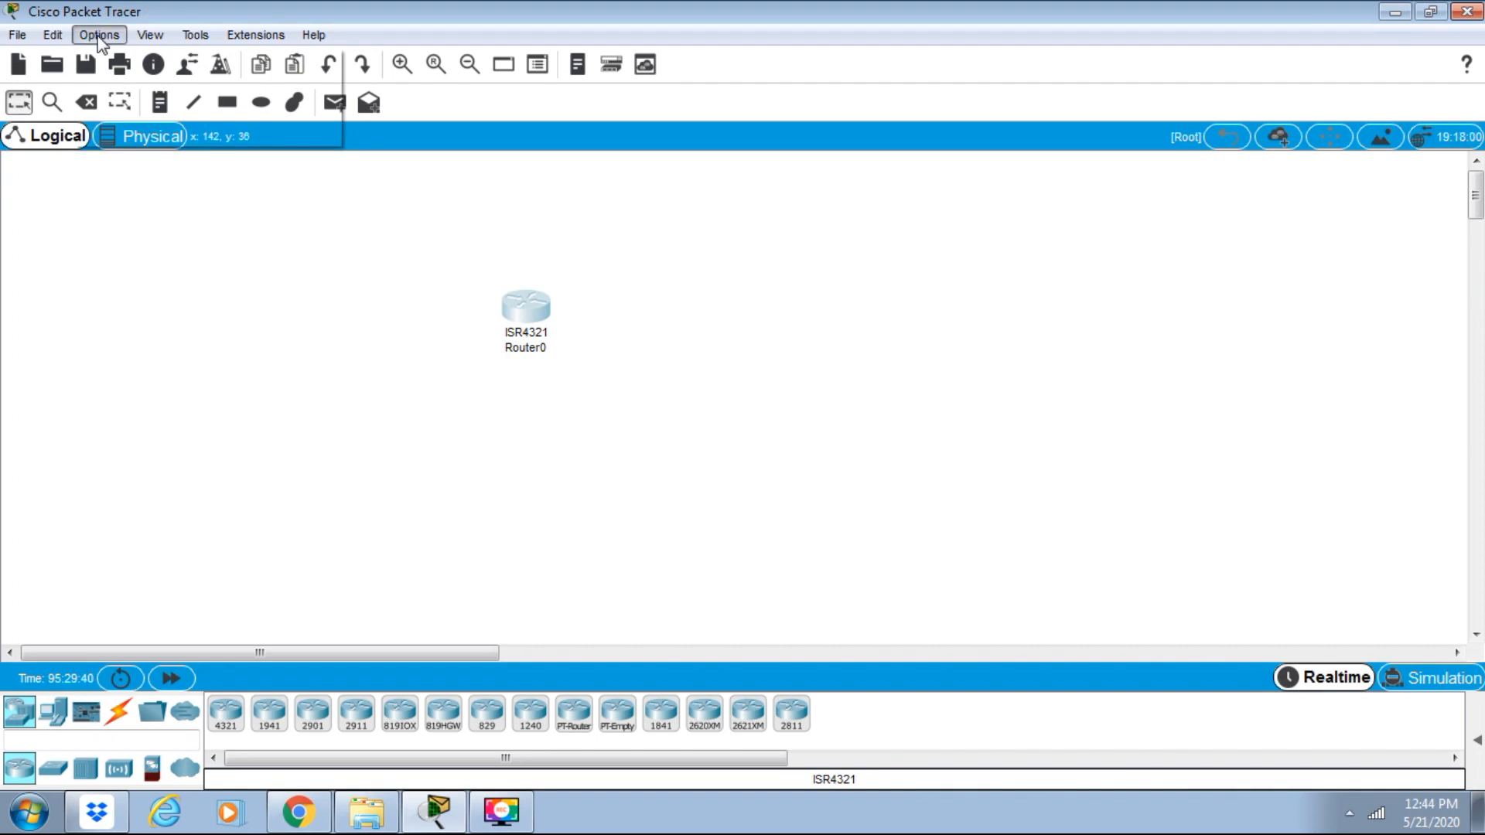
# Open Preferences from the Options menu.
pyautogui.click(98, 35)
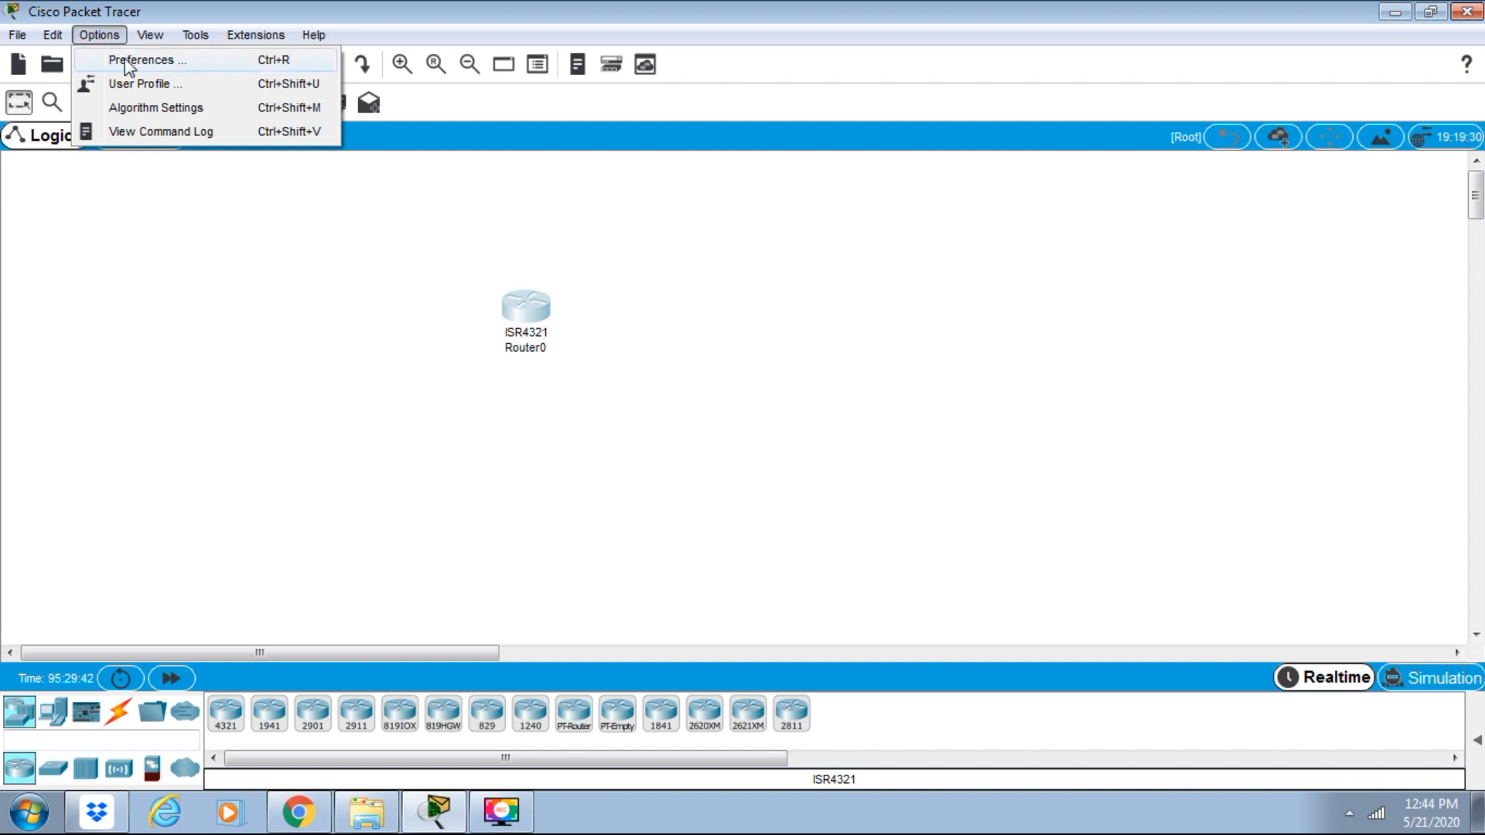
pyautogui.moveTo(324, 263)
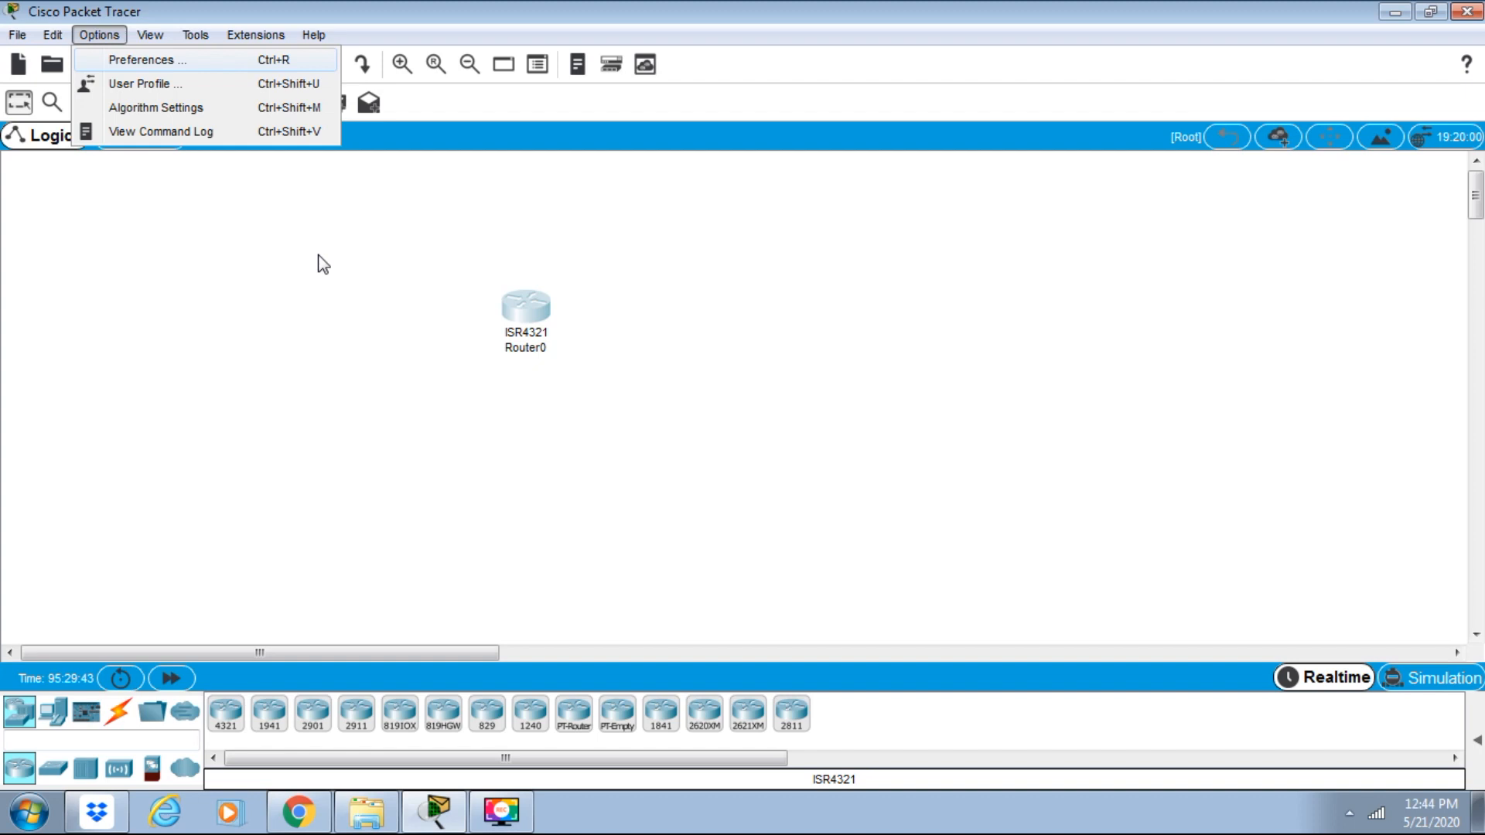
pyautogui.click(147, 59)
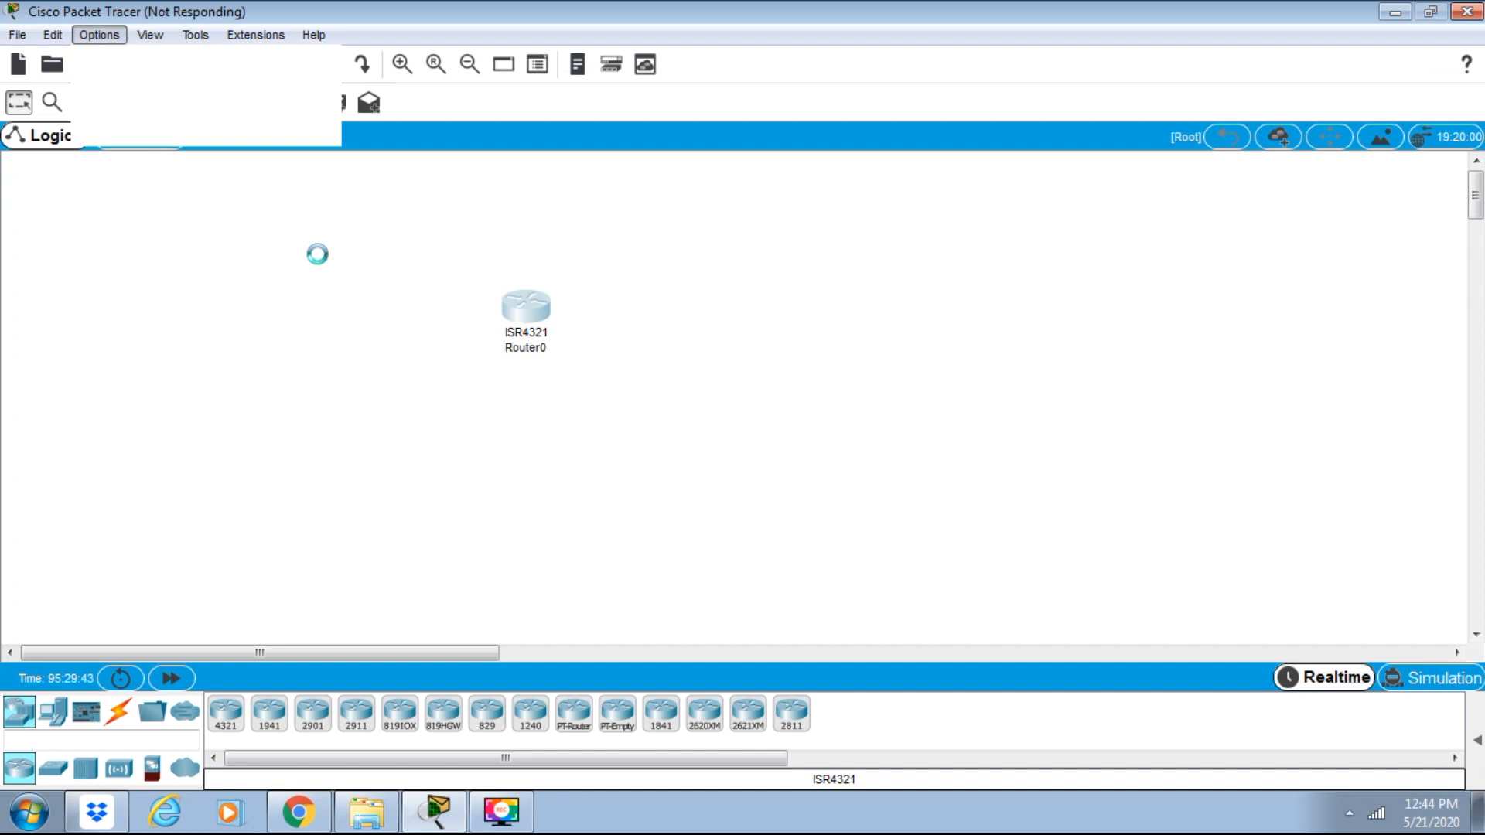
# Wait for Preferences to load on the Interface tab with logging and language settings.
pyautogui.click(98, 35)
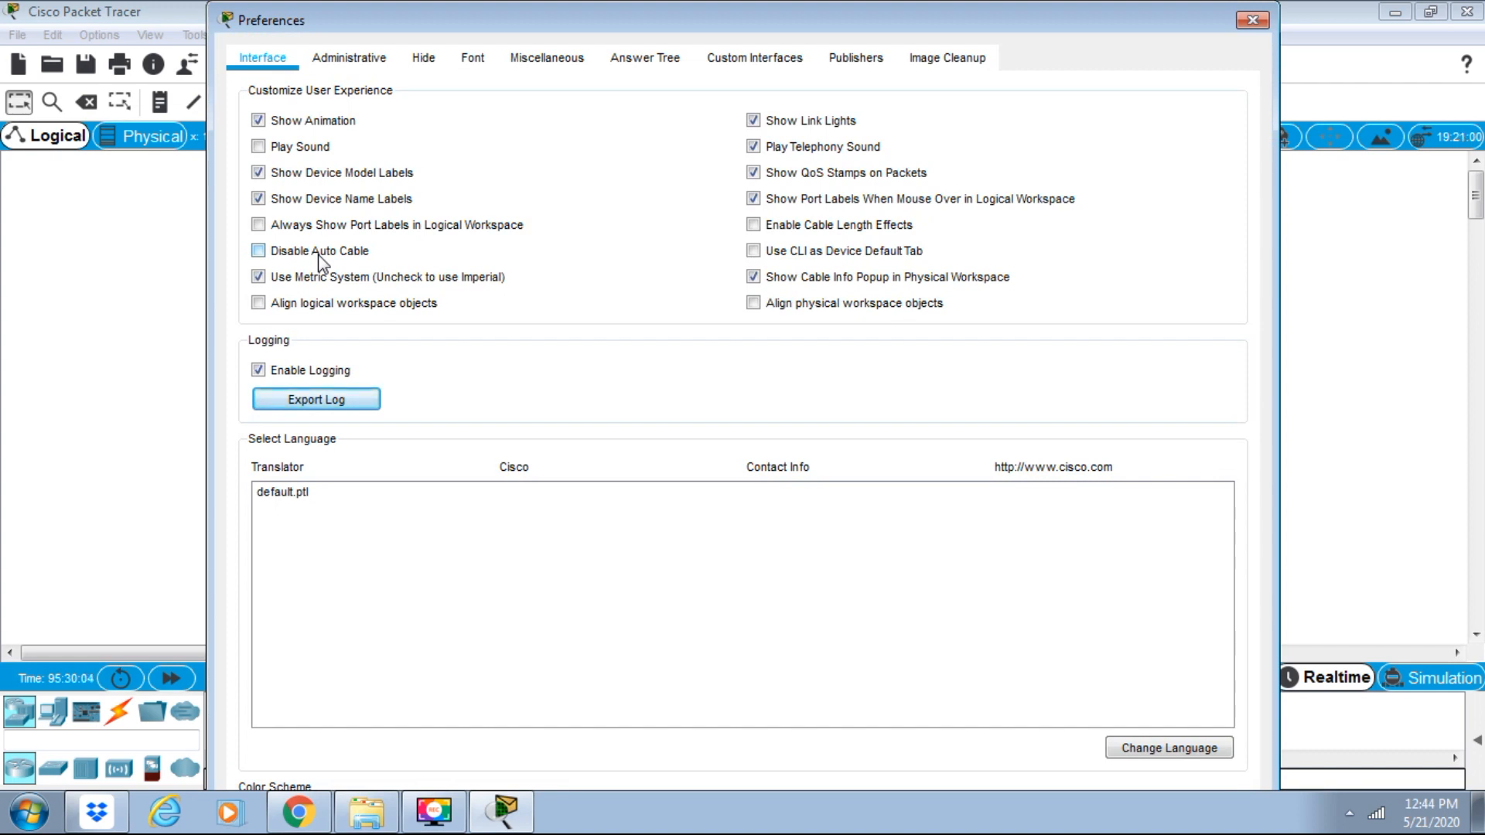
pyautogui.moveTo(350, 58)
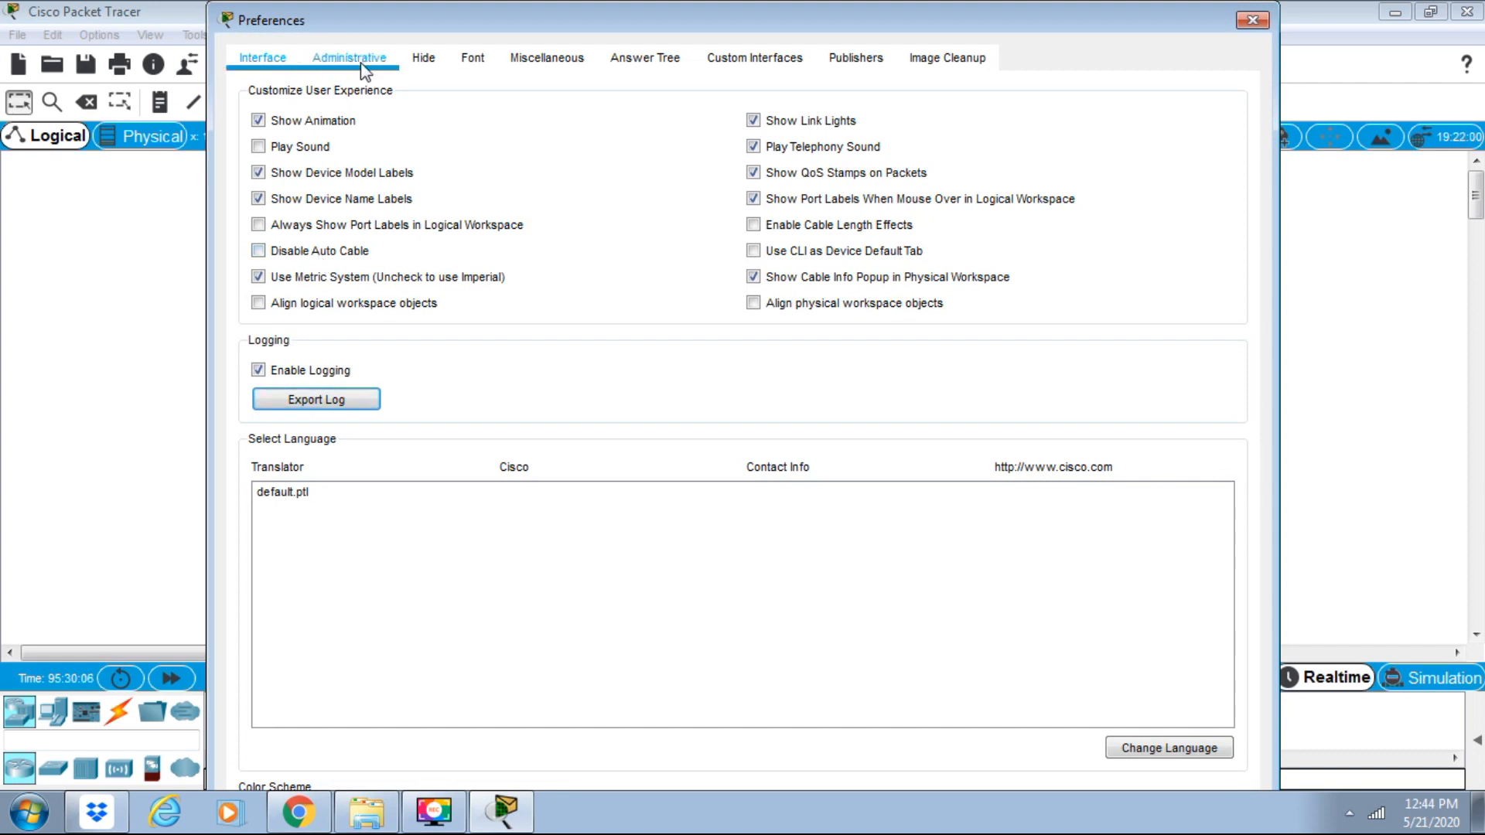
pyautogui.moveTo(547, 58)
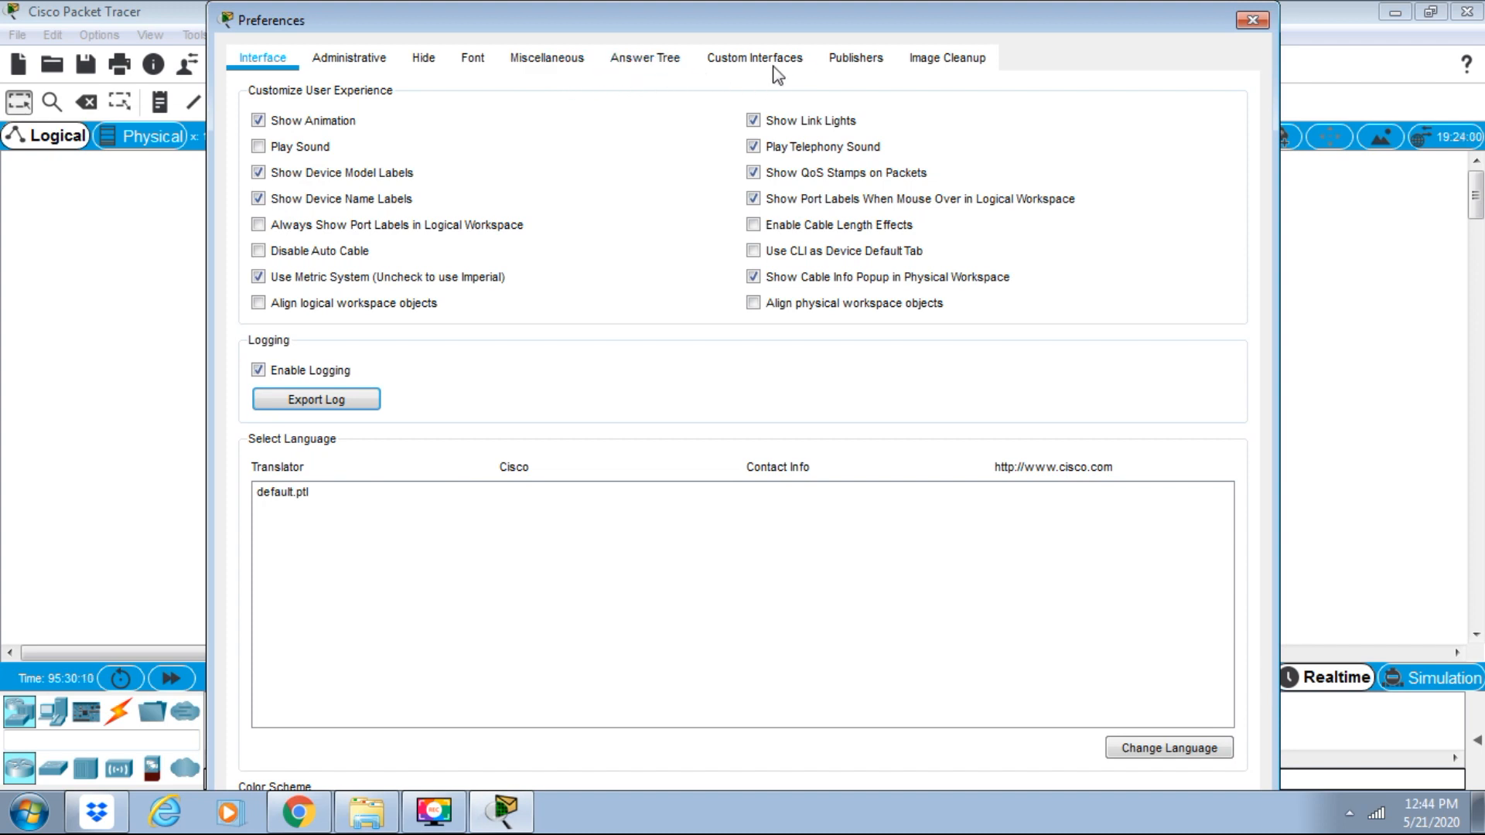
pyautogui.moveTo(949, 83)
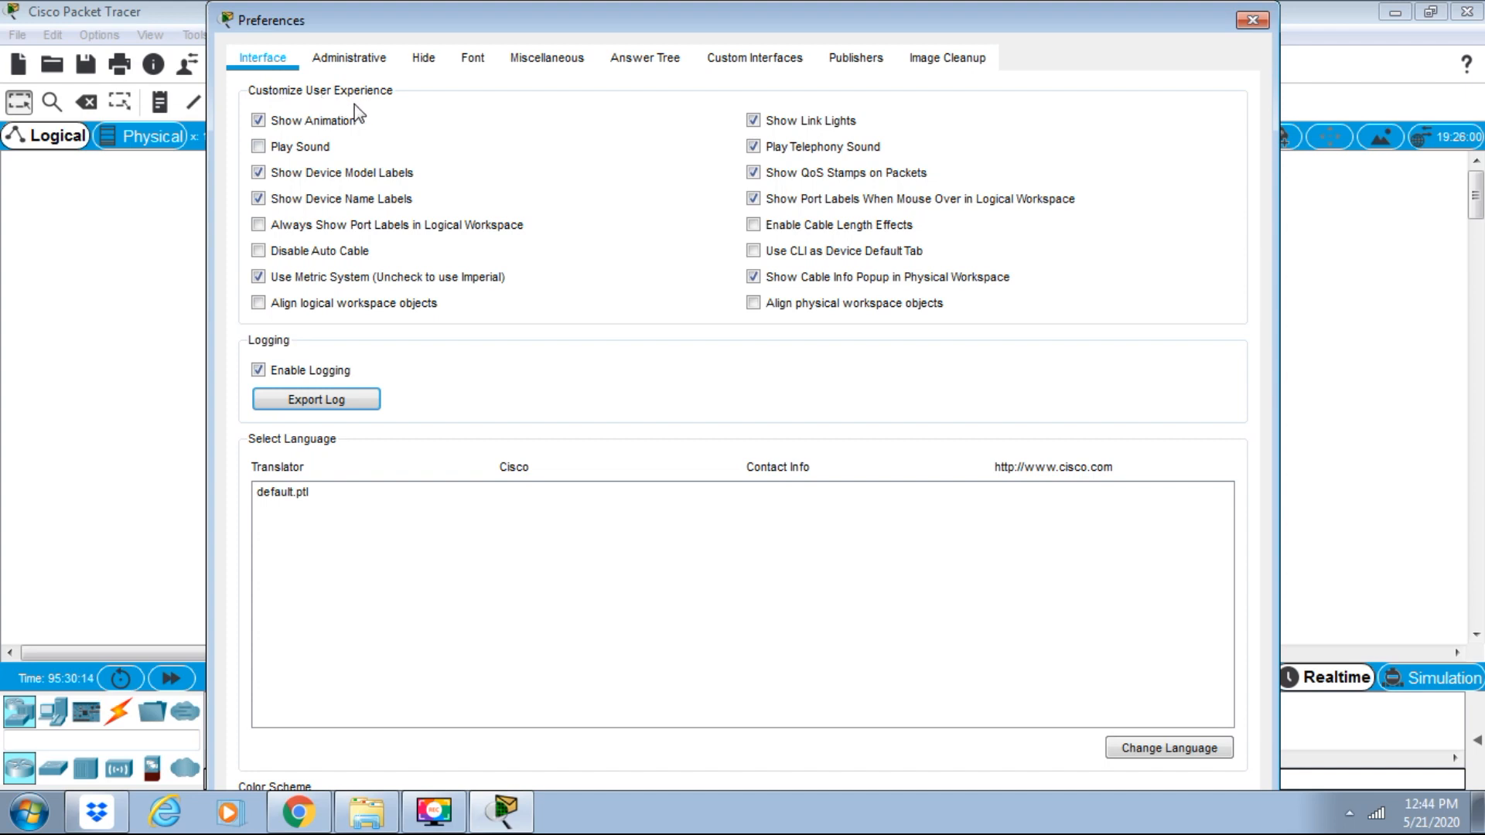
pyautogui.moveTo(317, 110)
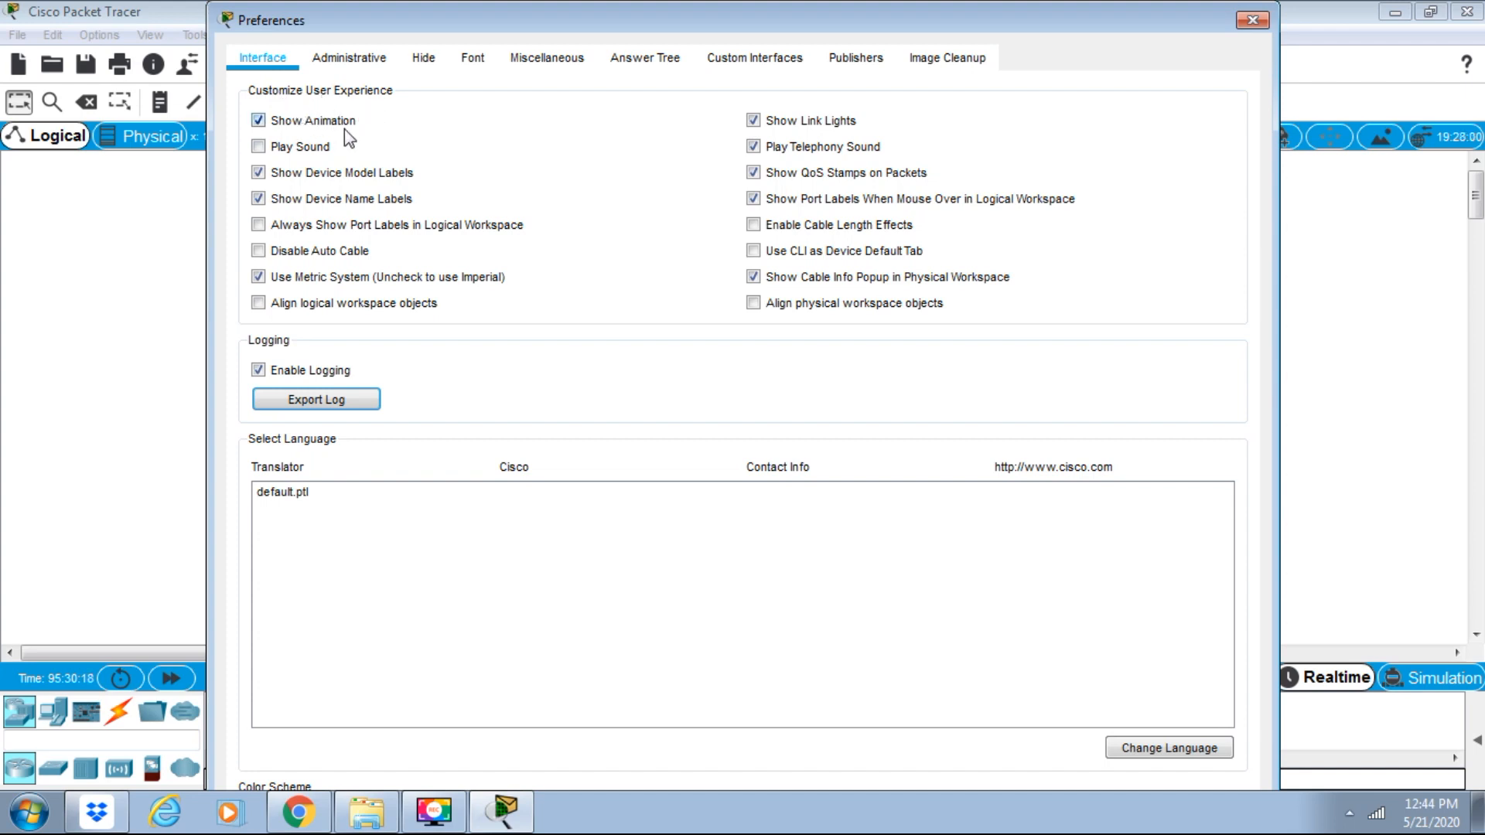
pyautogui.moveTo(322, 196)
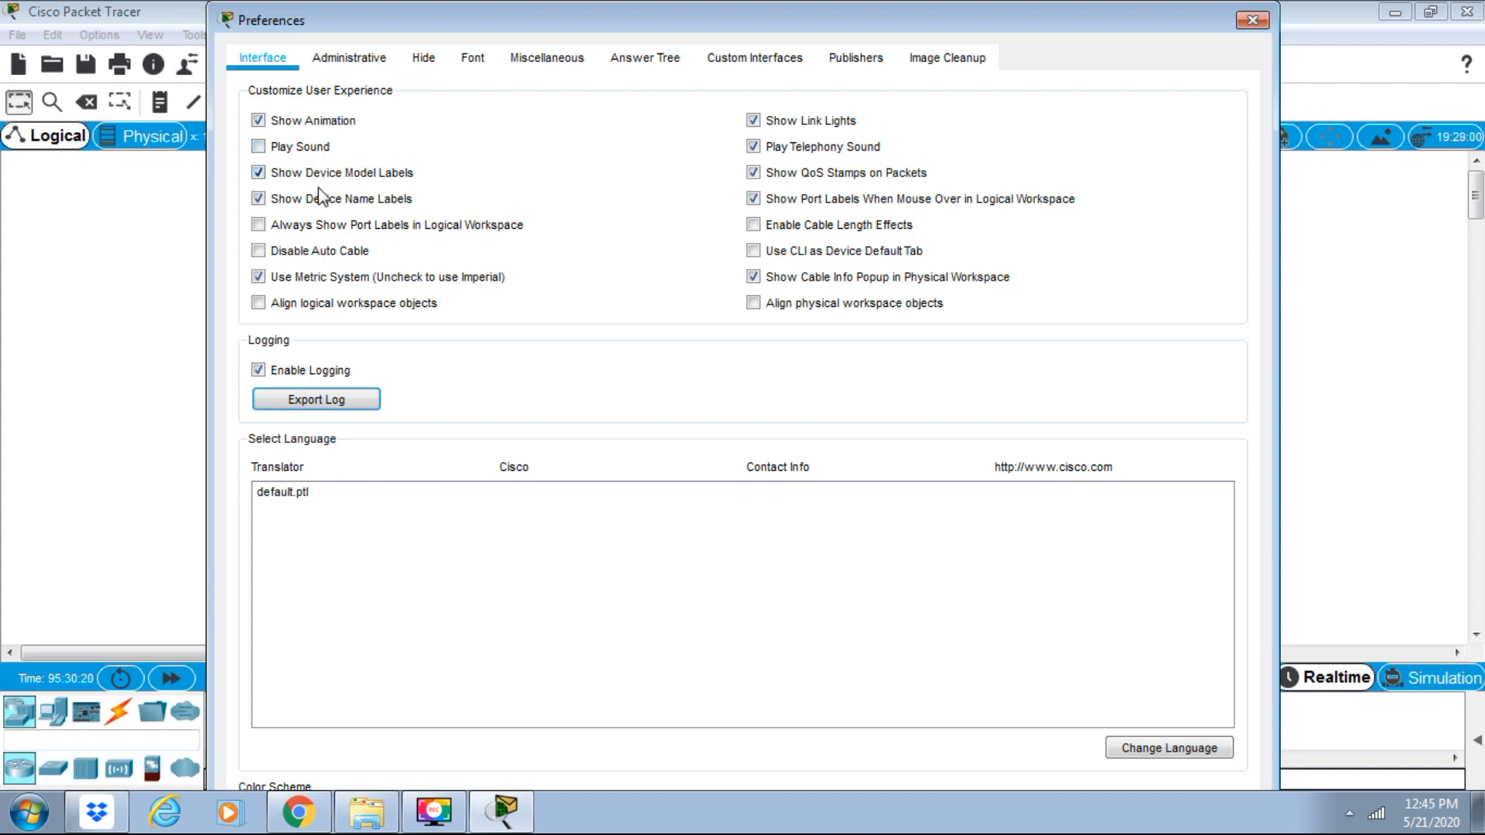
pyautogui.moveTo(315, 219)
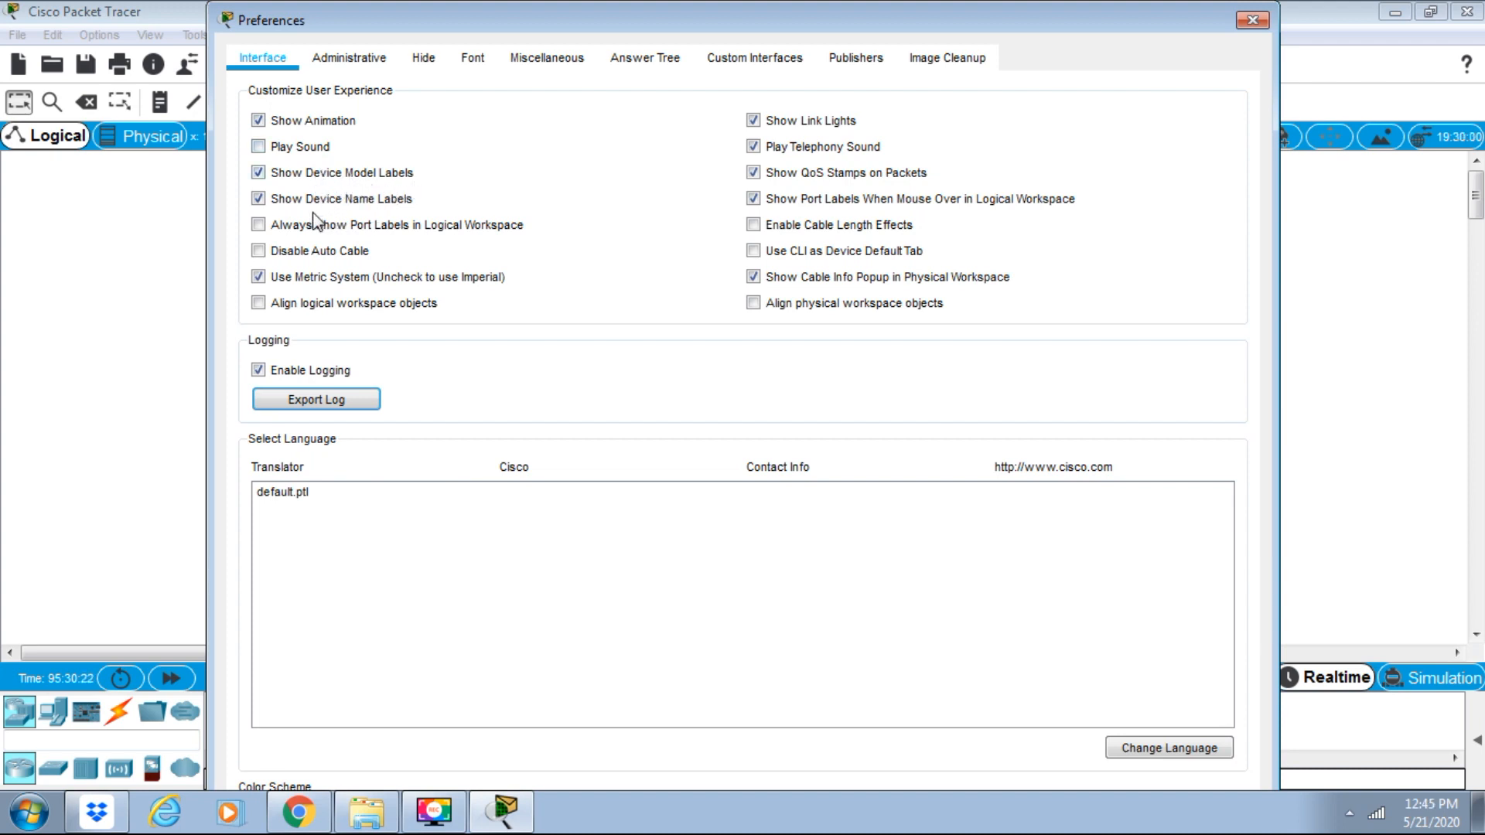
pyautogui.moveTo(369, 249)
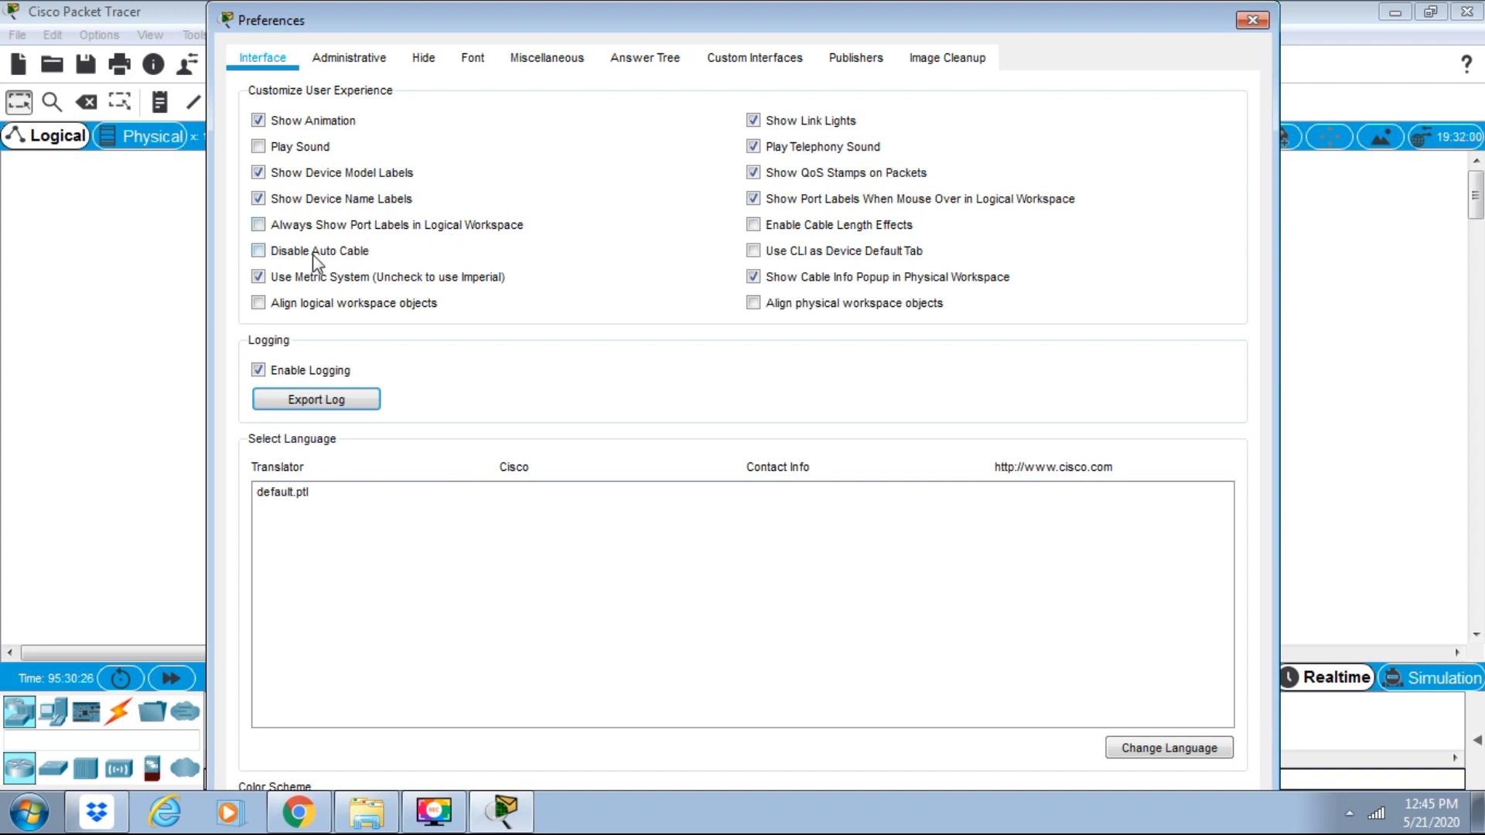
pyautogui.moveTo(343, 301)
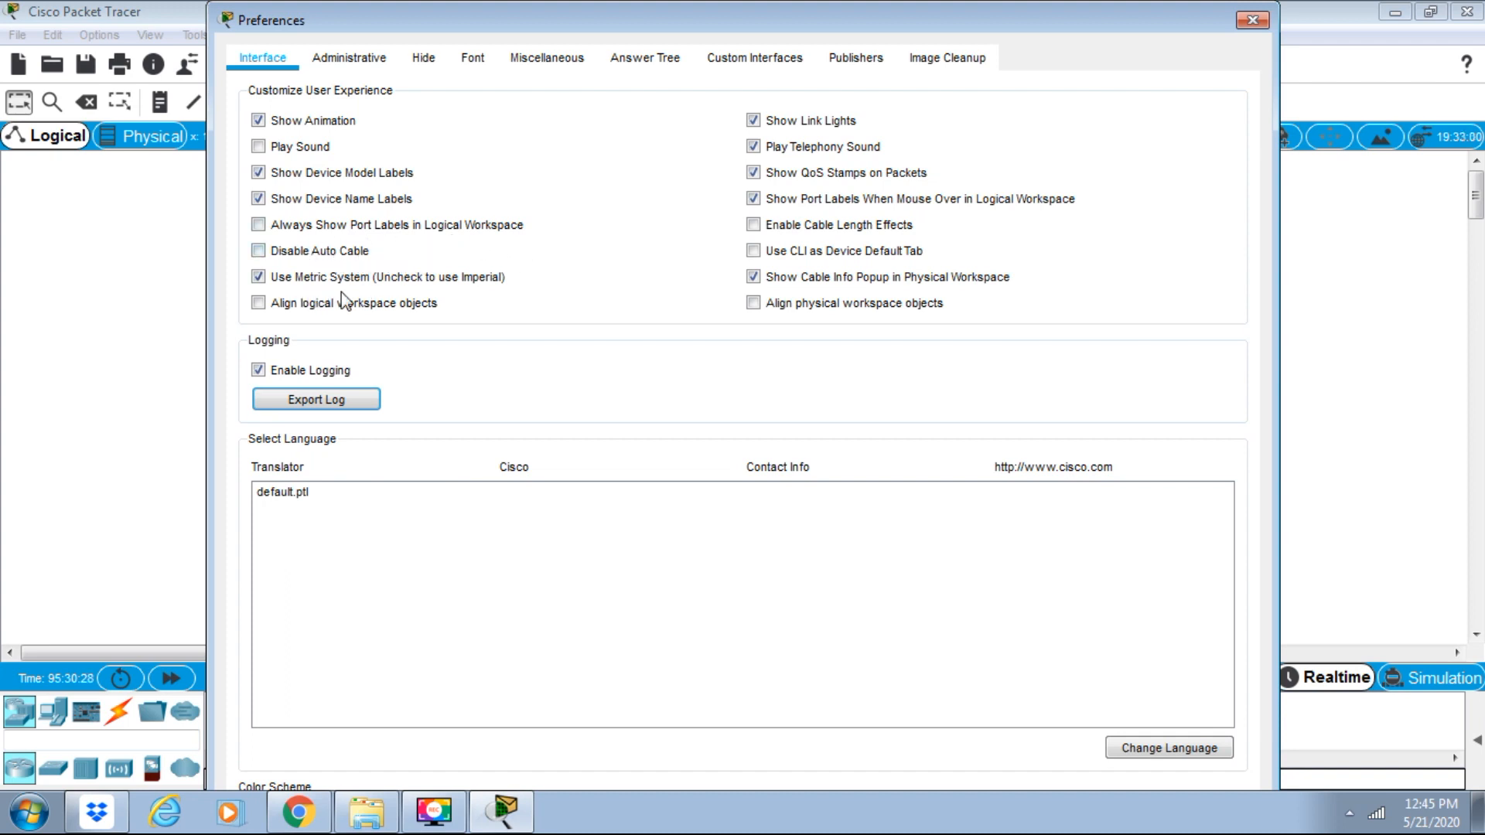
pyautogui.moveTo(434, 332)
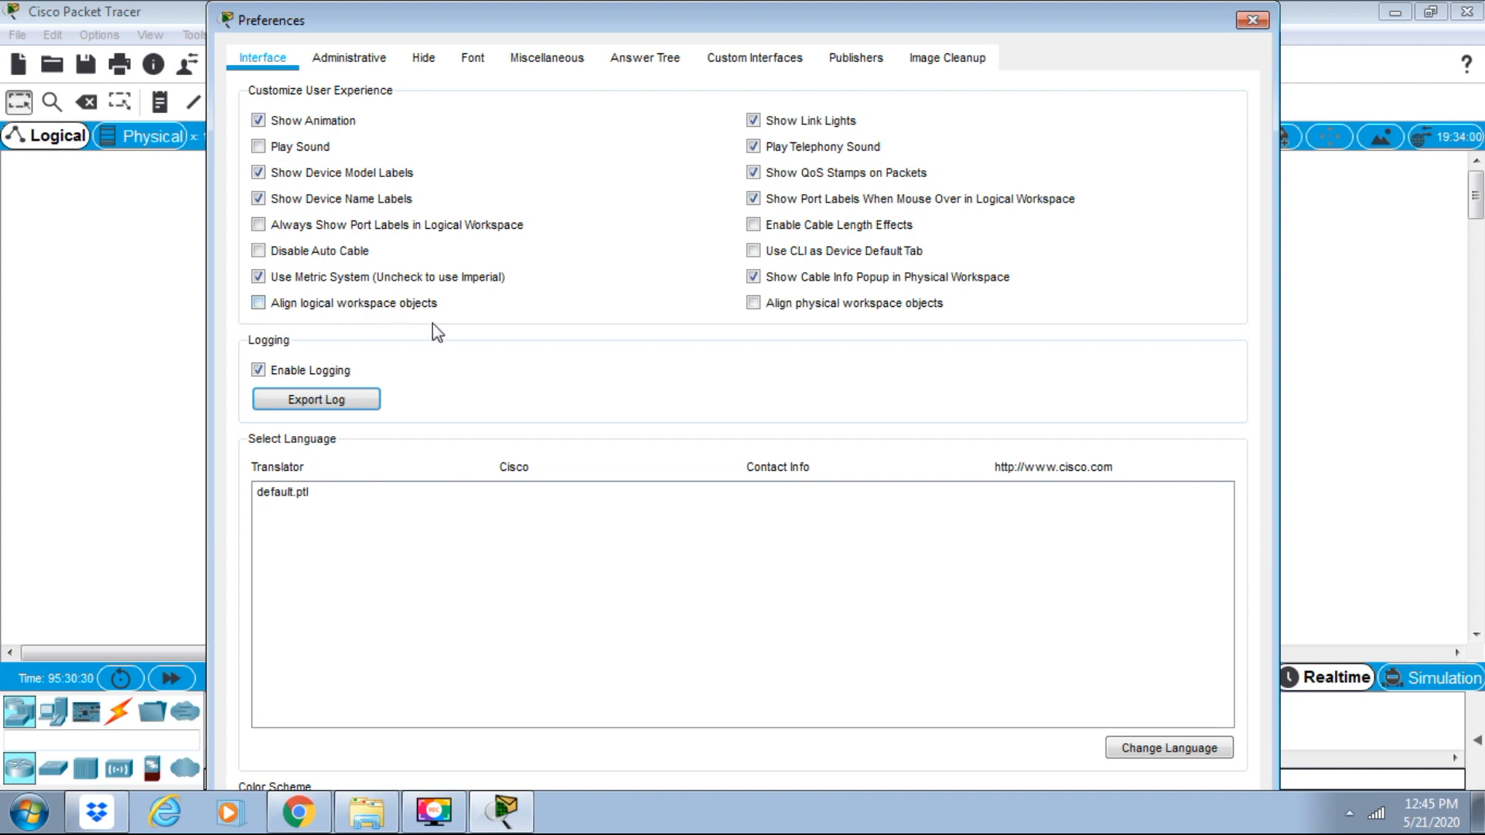
pyautogui.moveTo(805, 138)
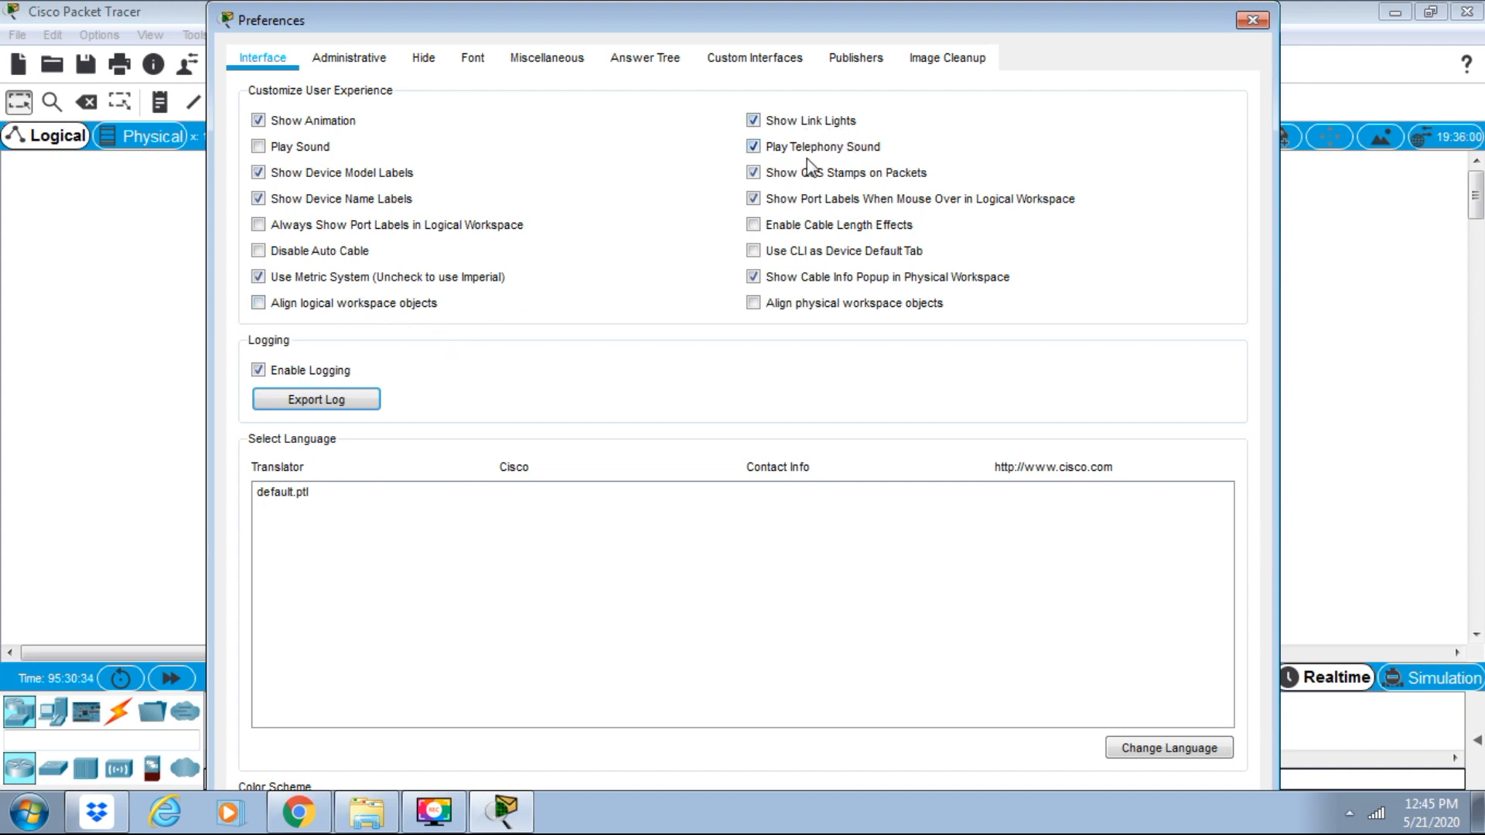
pyautogui.moveTo(863, 191)
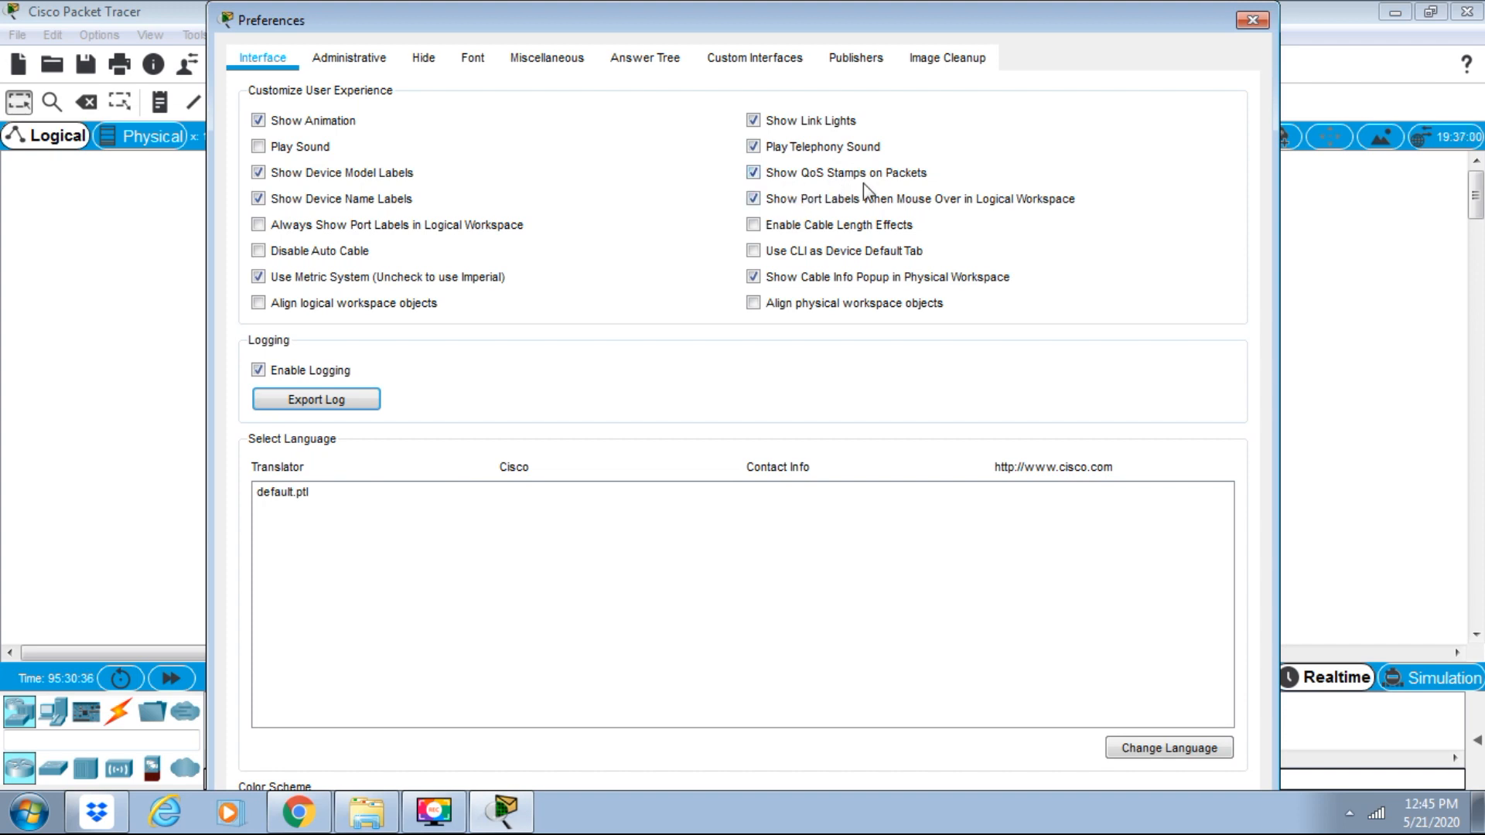
pyautogui.moveTo(908, 193)
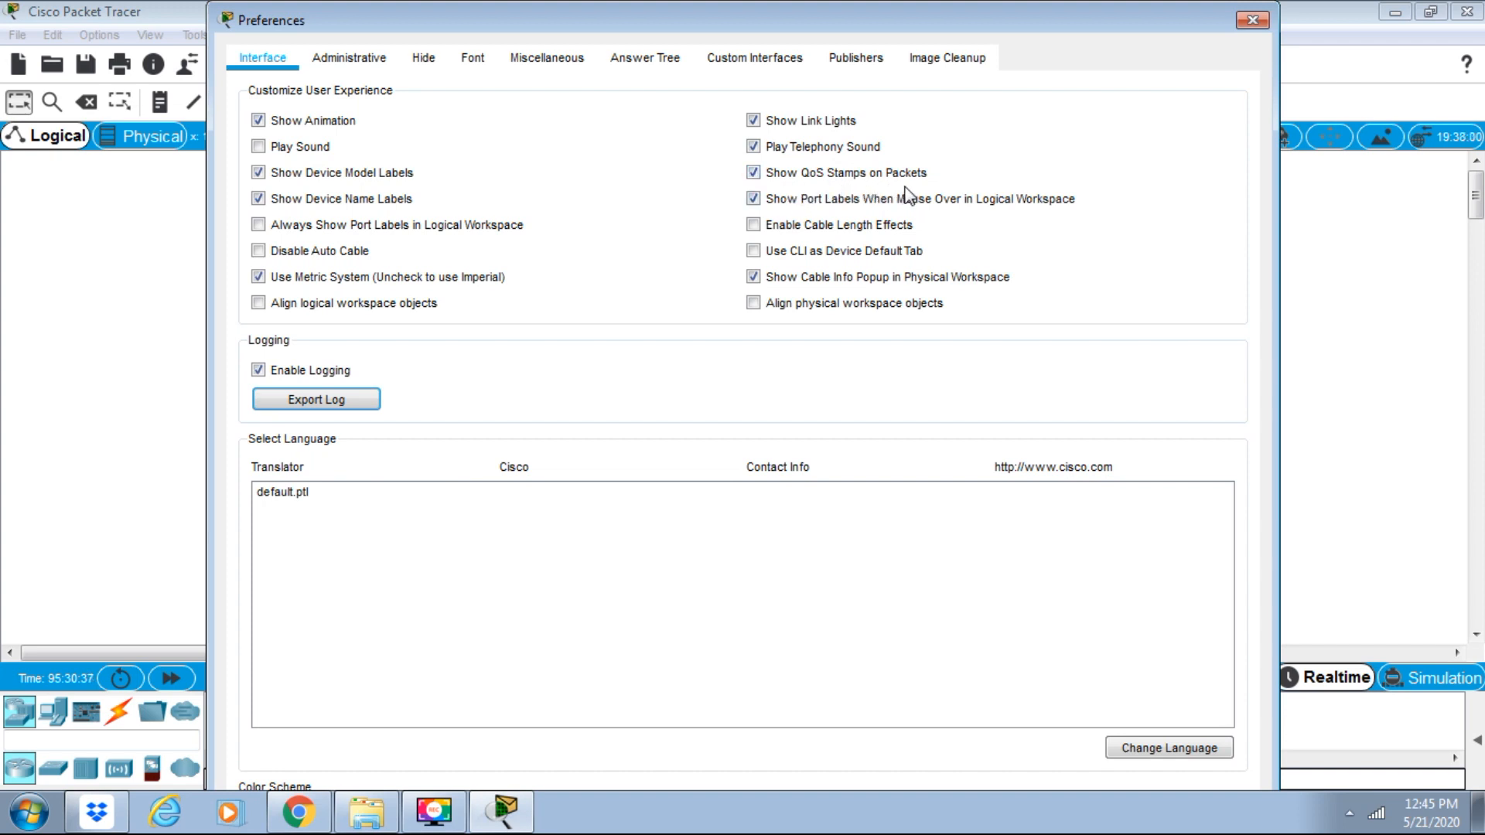
pyautogui.moveTo(855, 218)
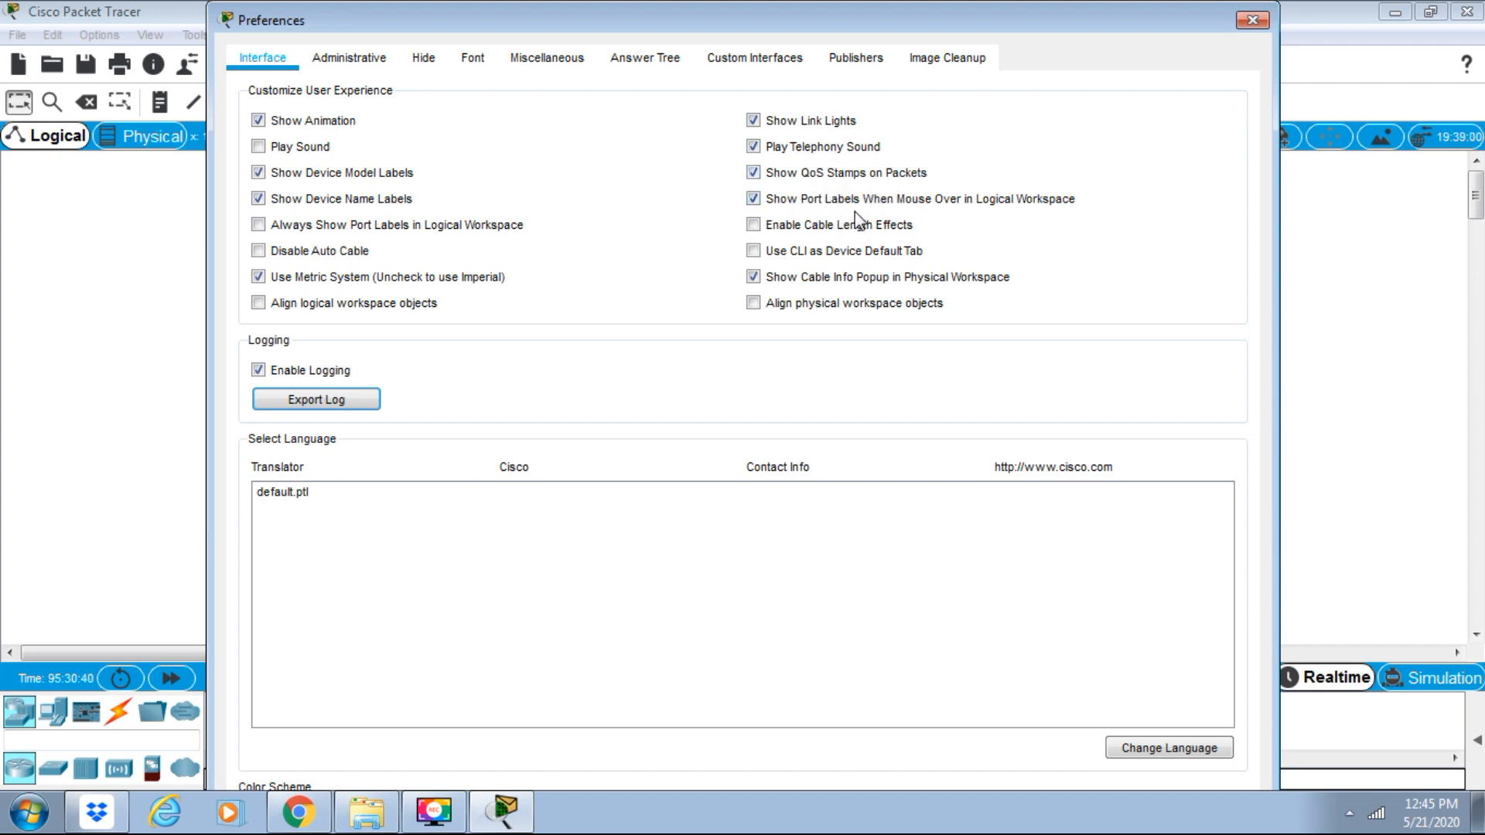
pyautogui.moveTo(985, 231)
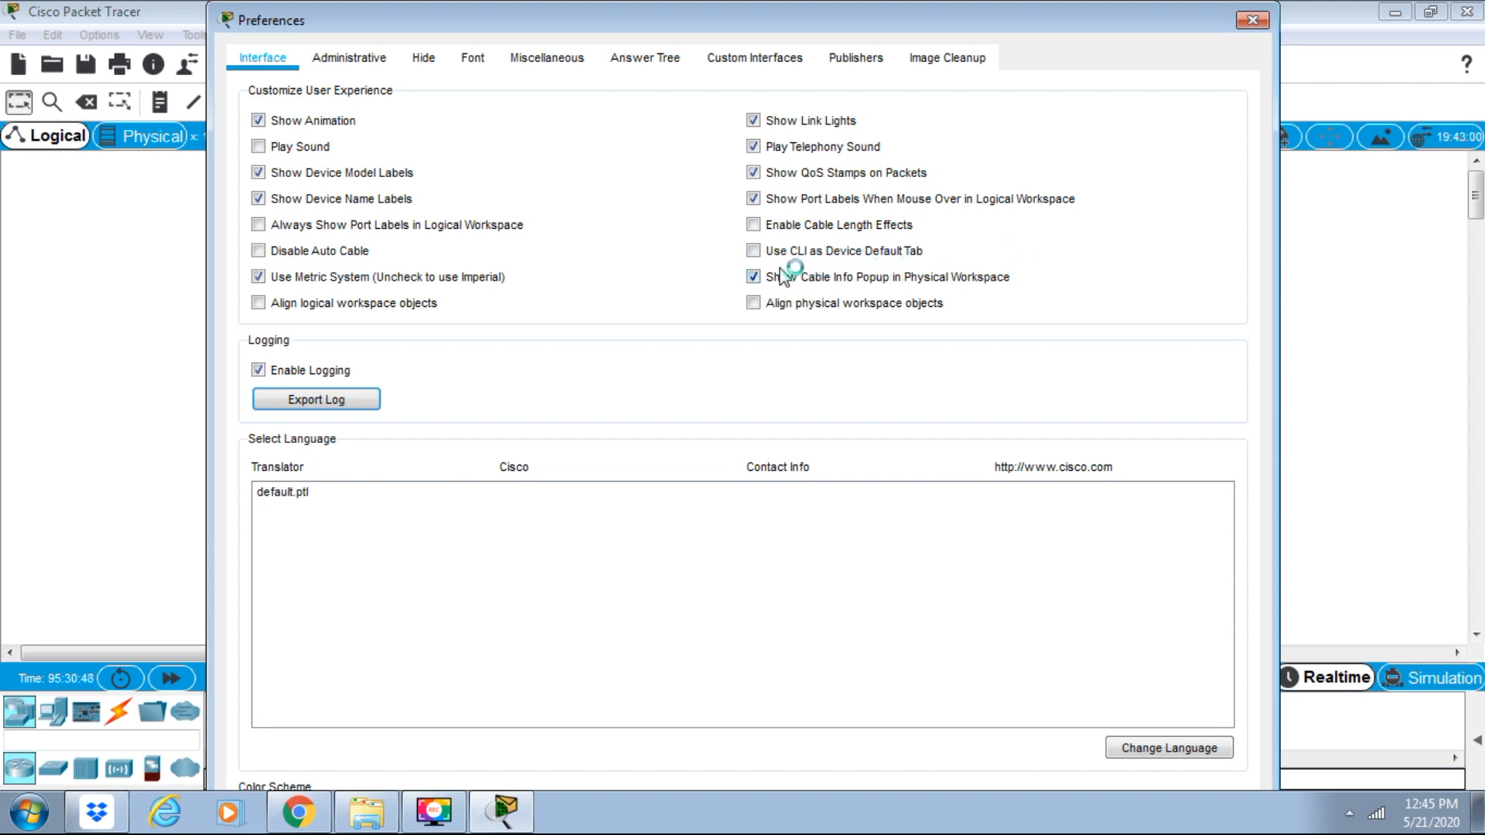
pyautogui.moveTo(979, 306)
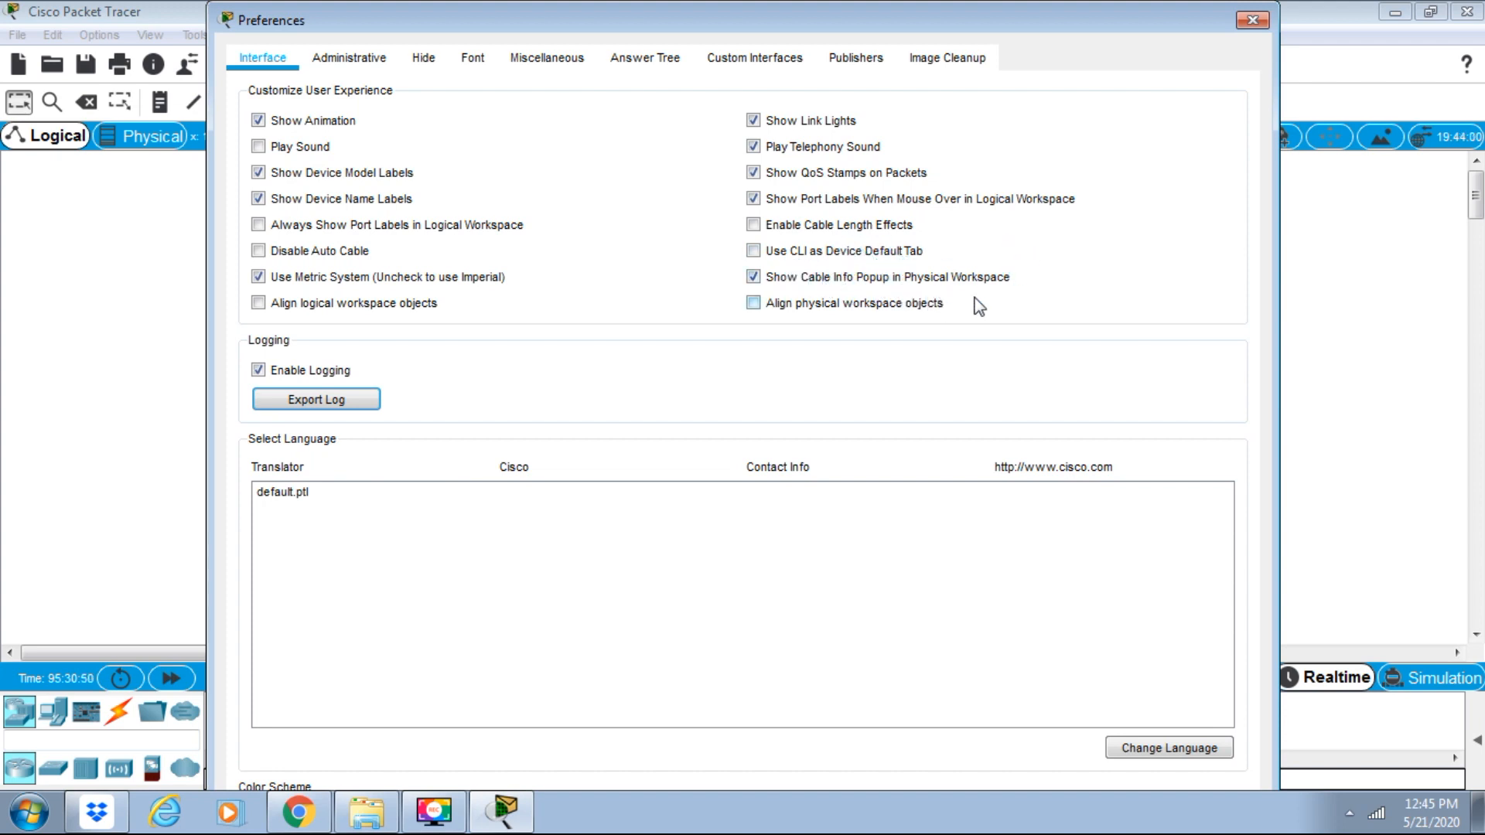
pyautogui.moveTo(857, 329)
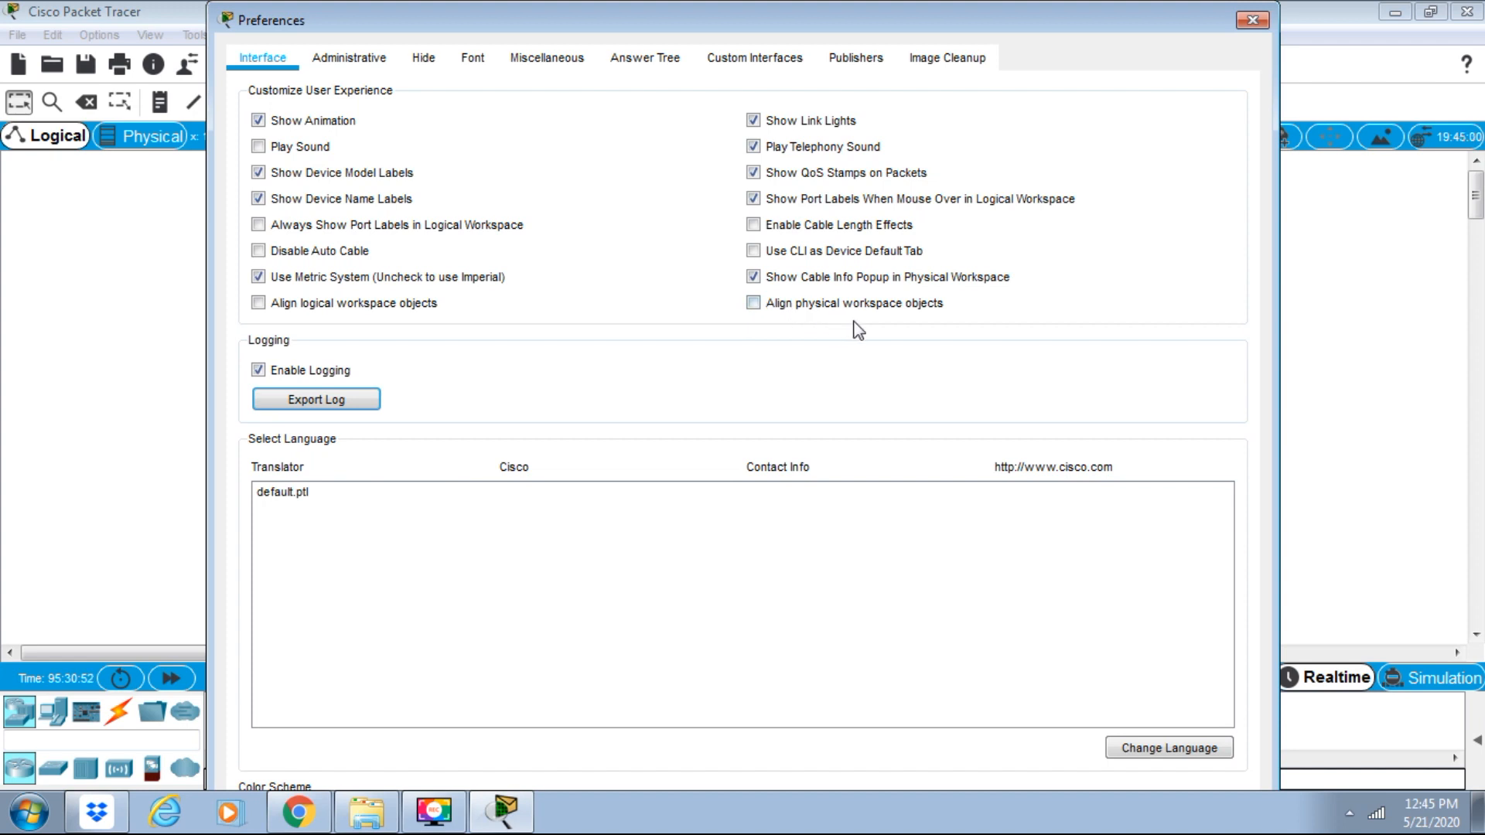
pyautogui.moveTo(355, 527)
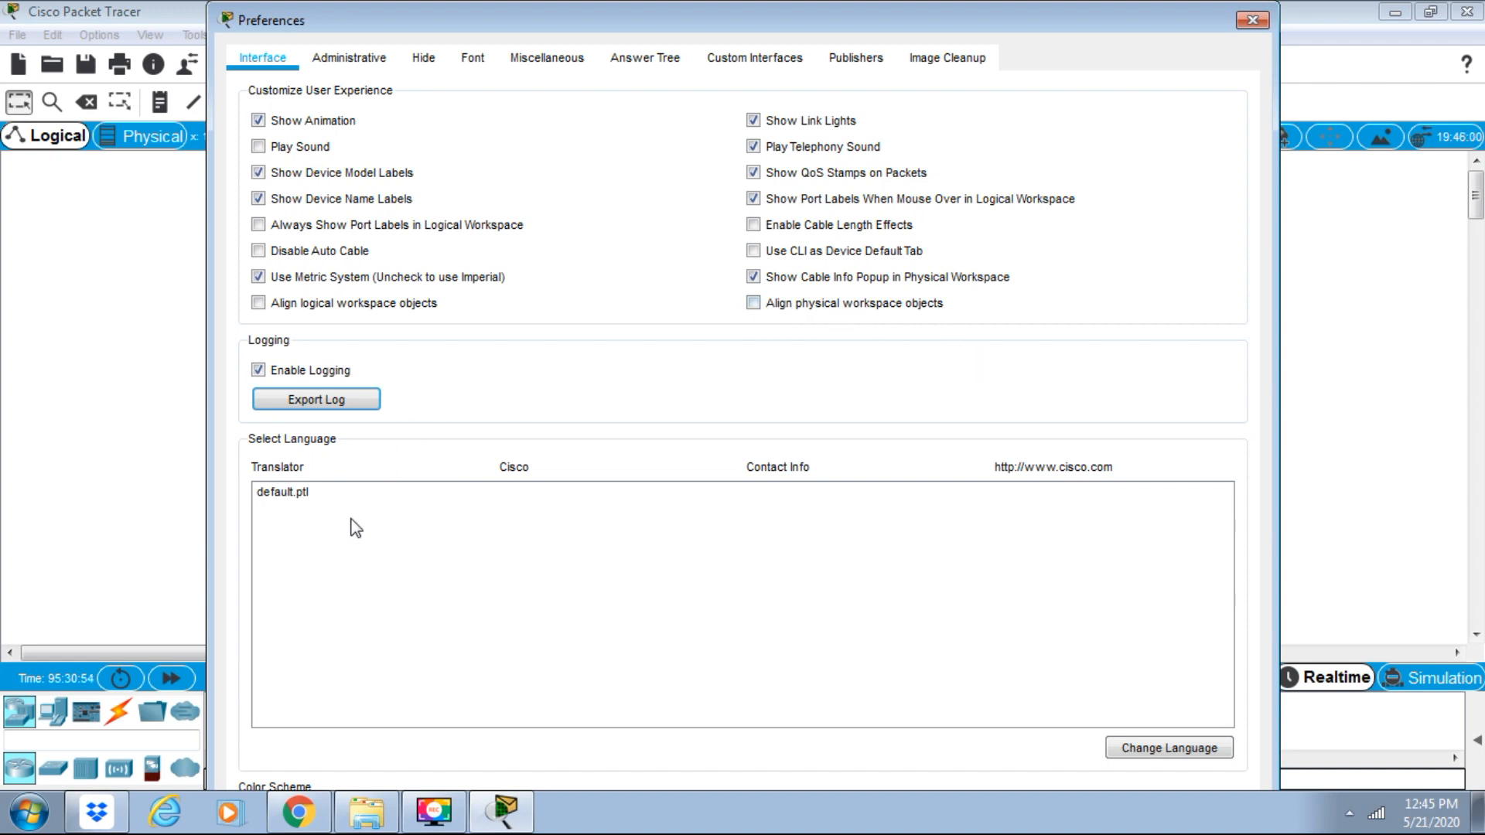
pyautogui.moveTo(331, 472)
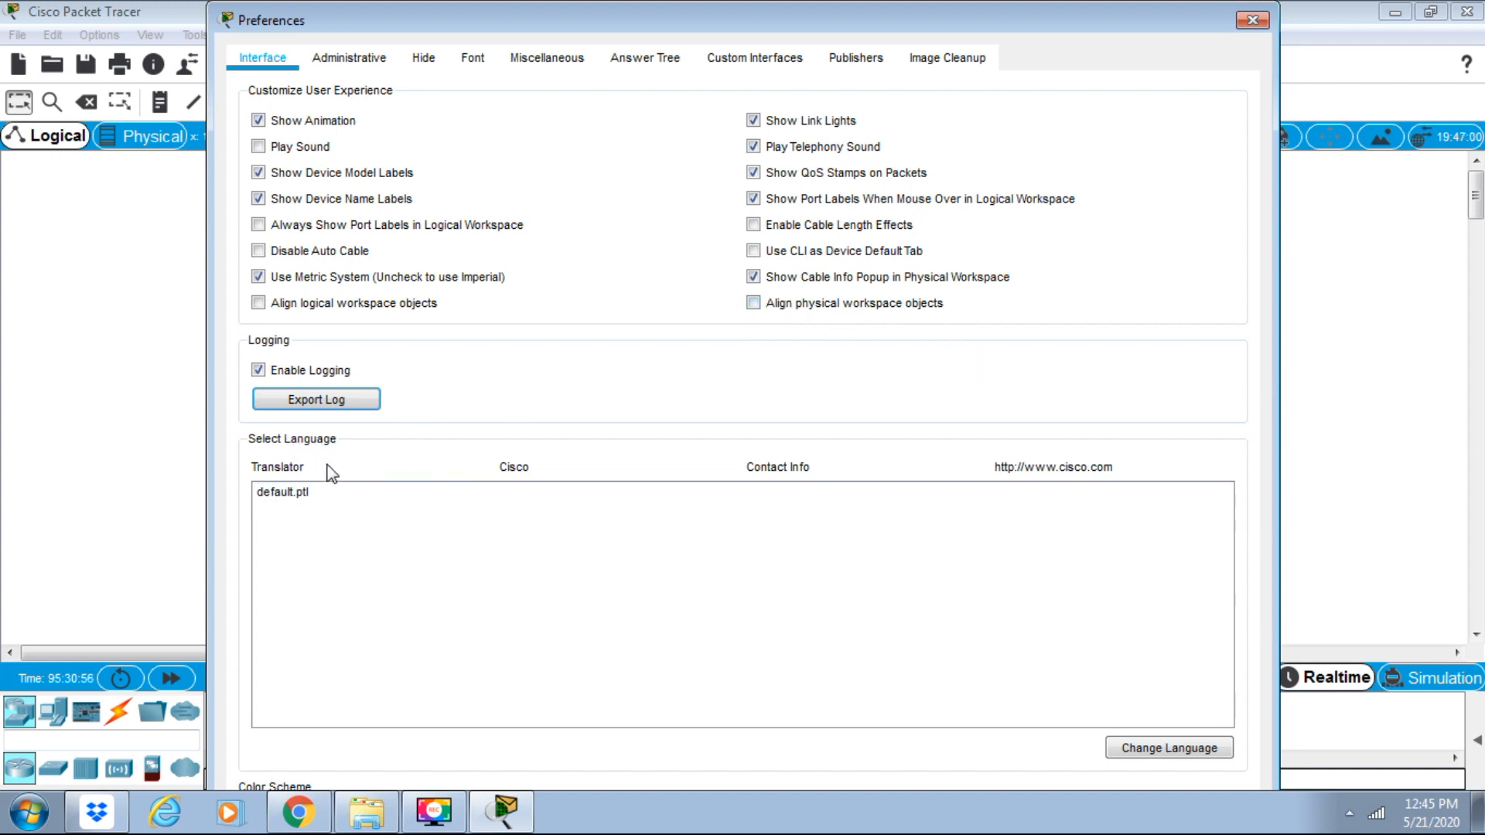
pyautogui.moveTo(472, 528)
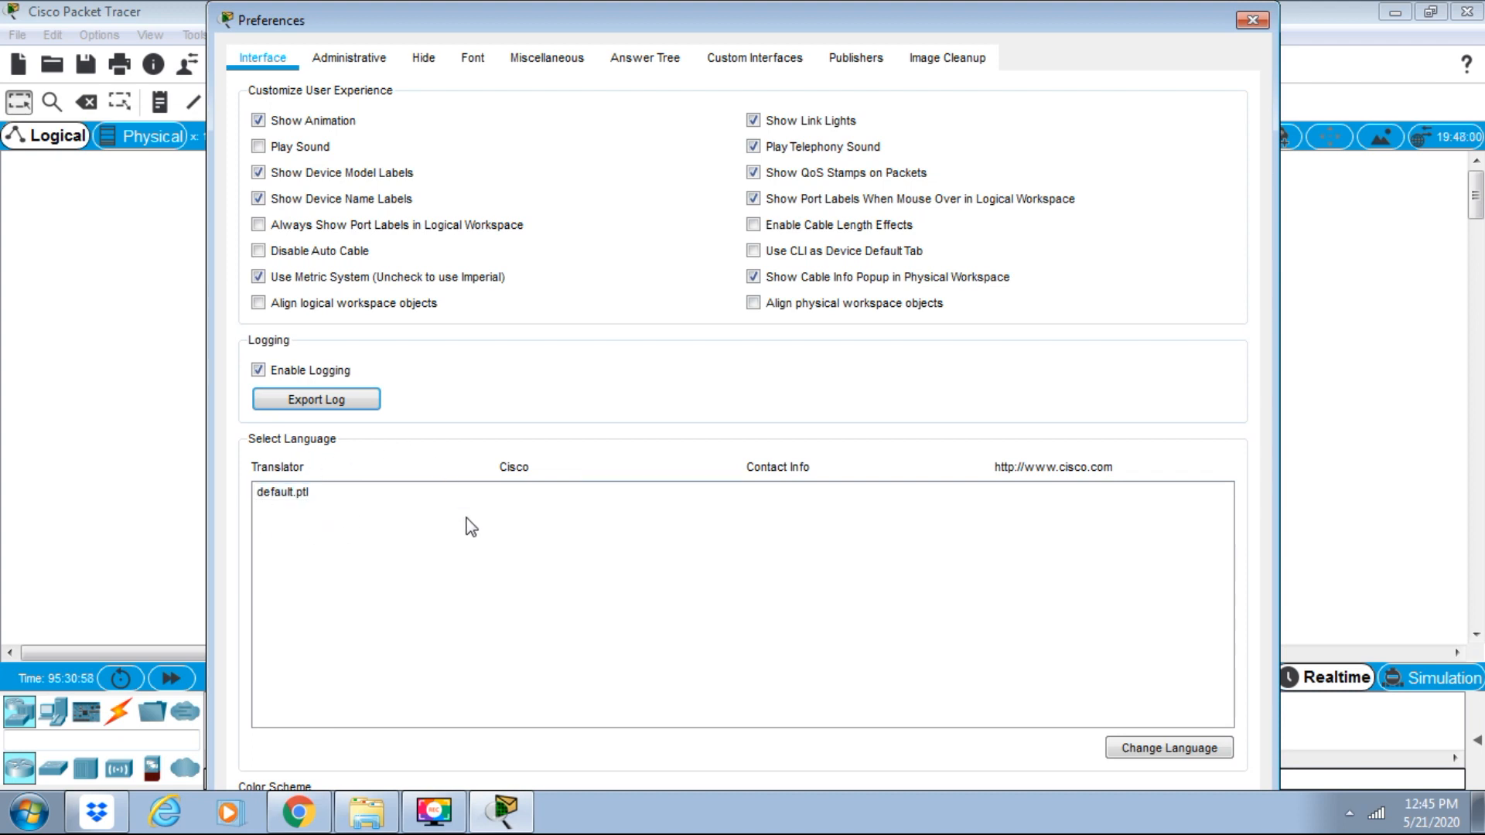
pyautogui.moveTo(374, 467)
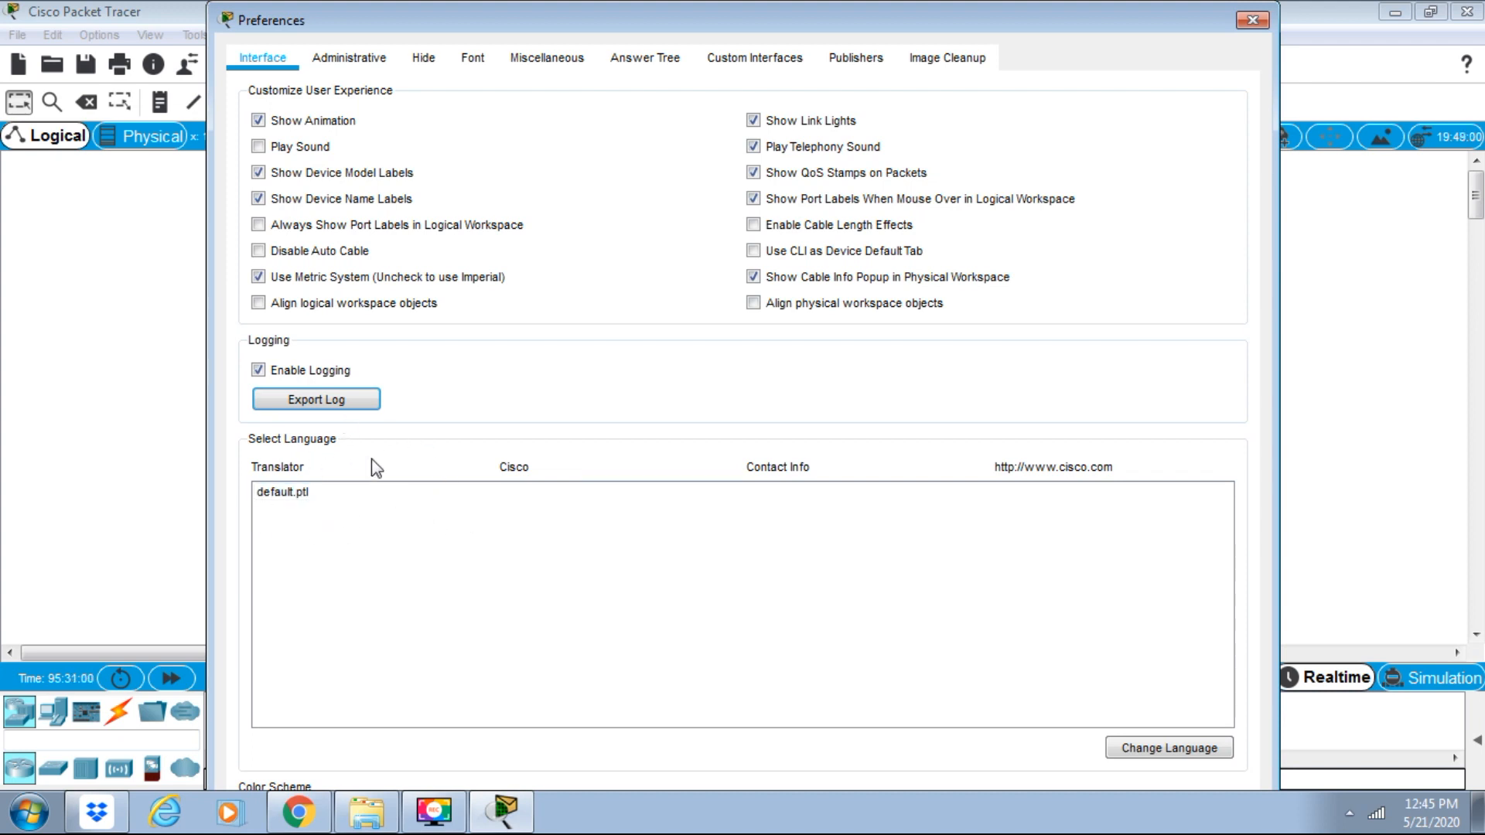
pyautogui.moveTo(303, 372)
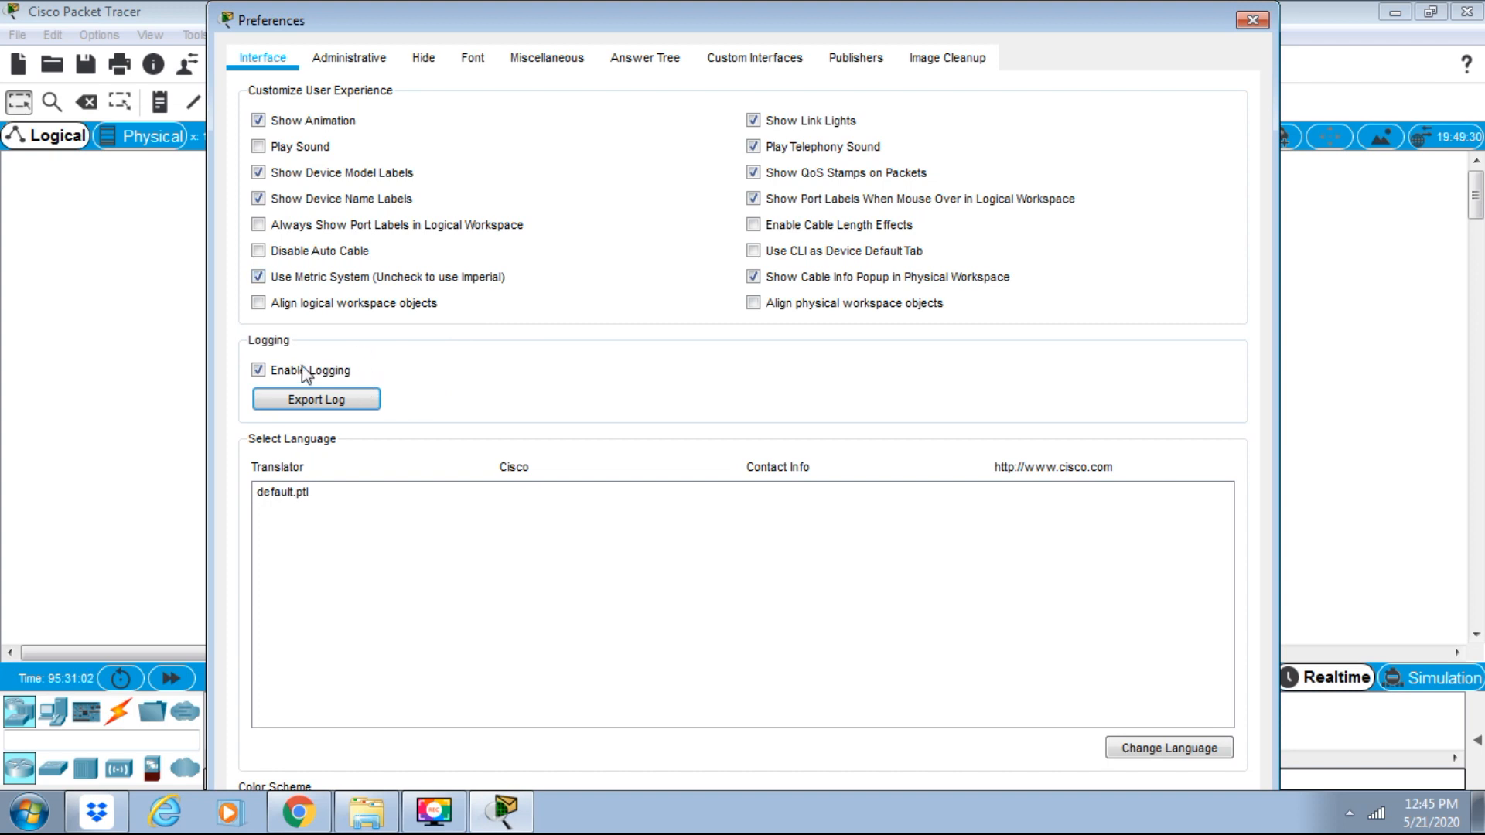
pyautogui.moveTo(429, 382)
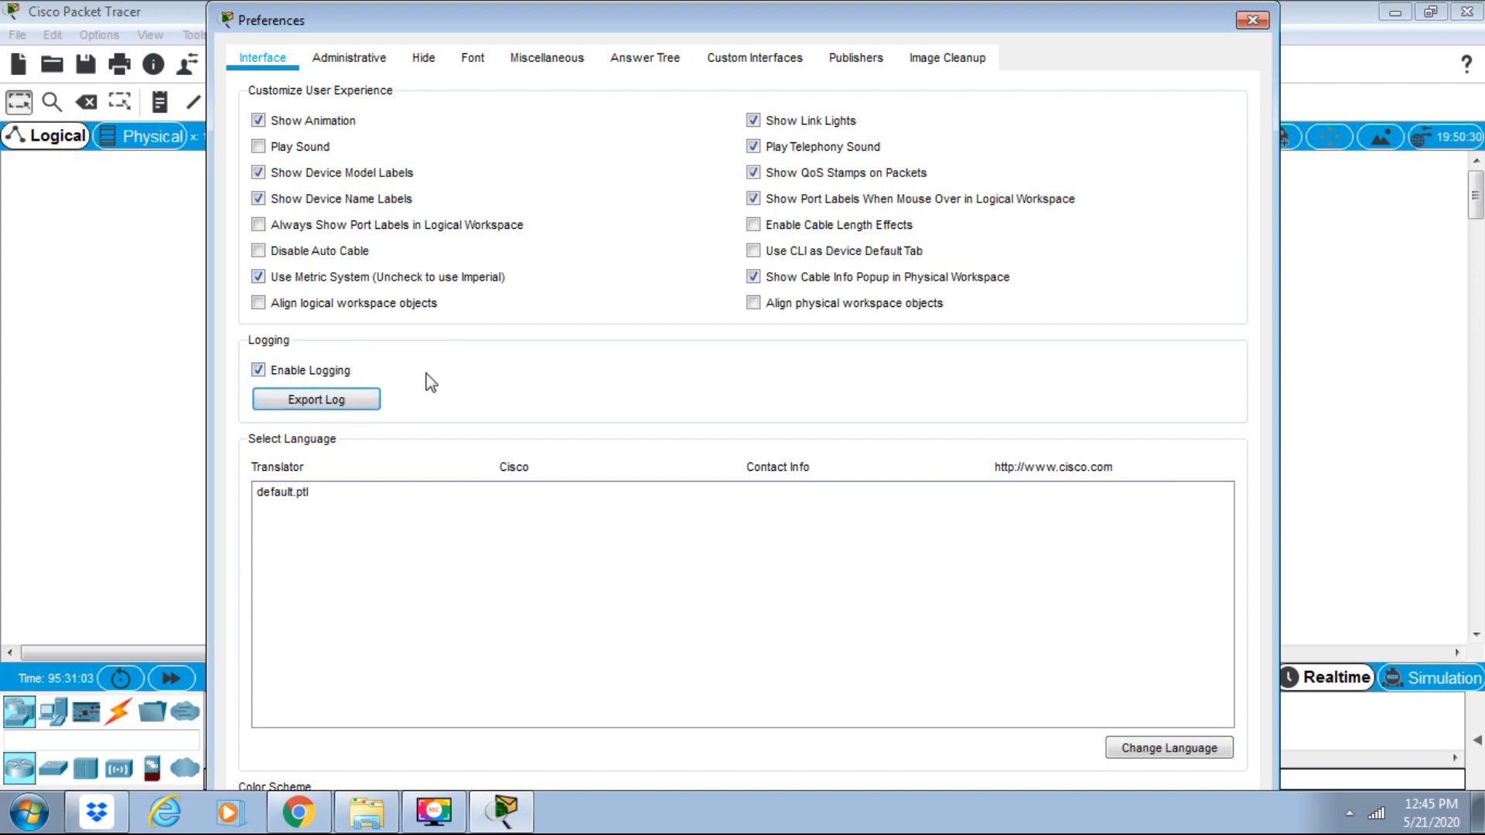
pyautogui.moveTo(377, 353)
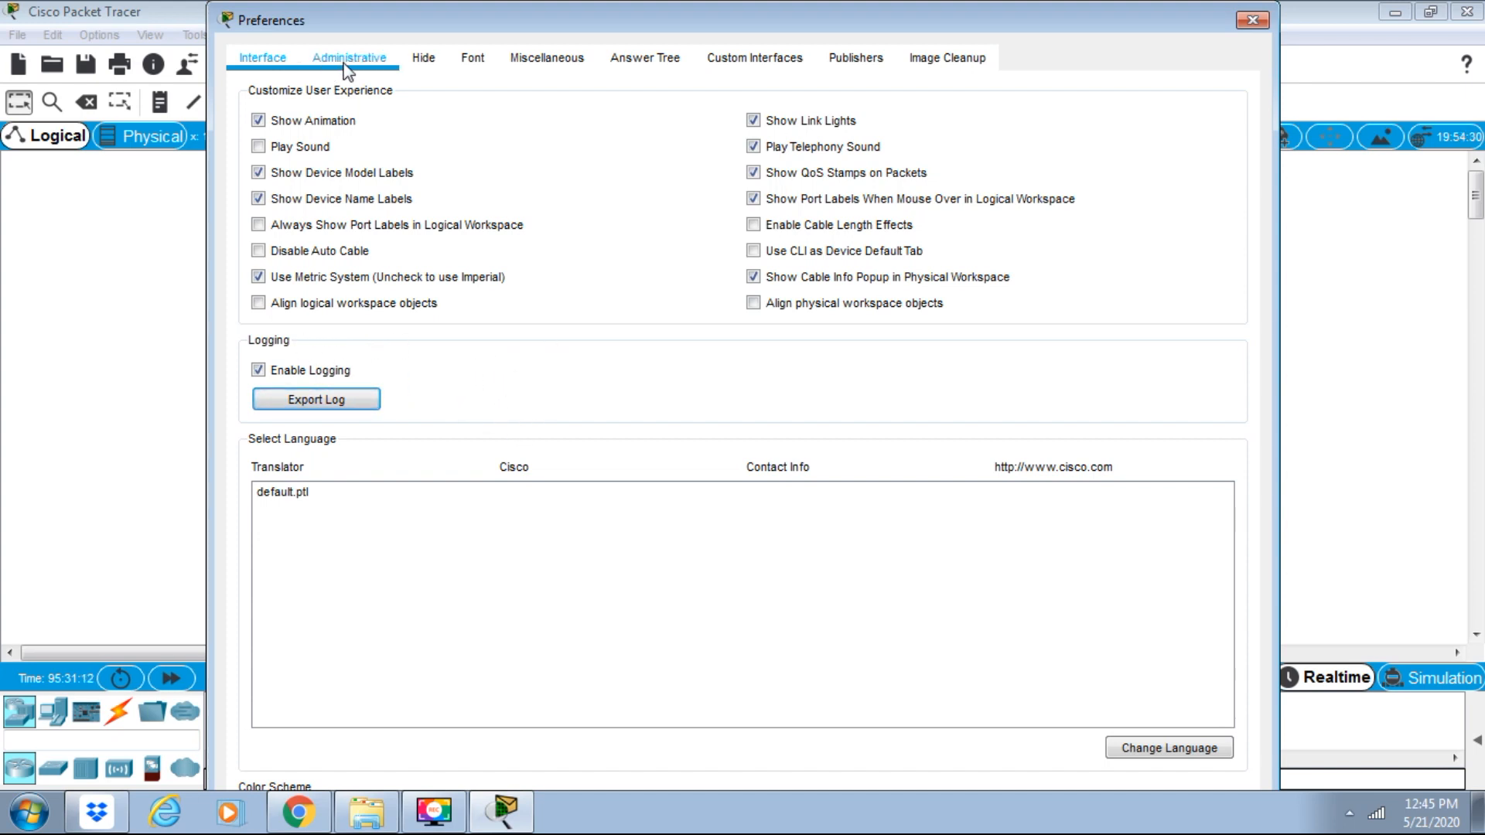
# Switch Preferences to the Administrative tab showing password and interface lock settings.
pyautogui.click(349, 58)
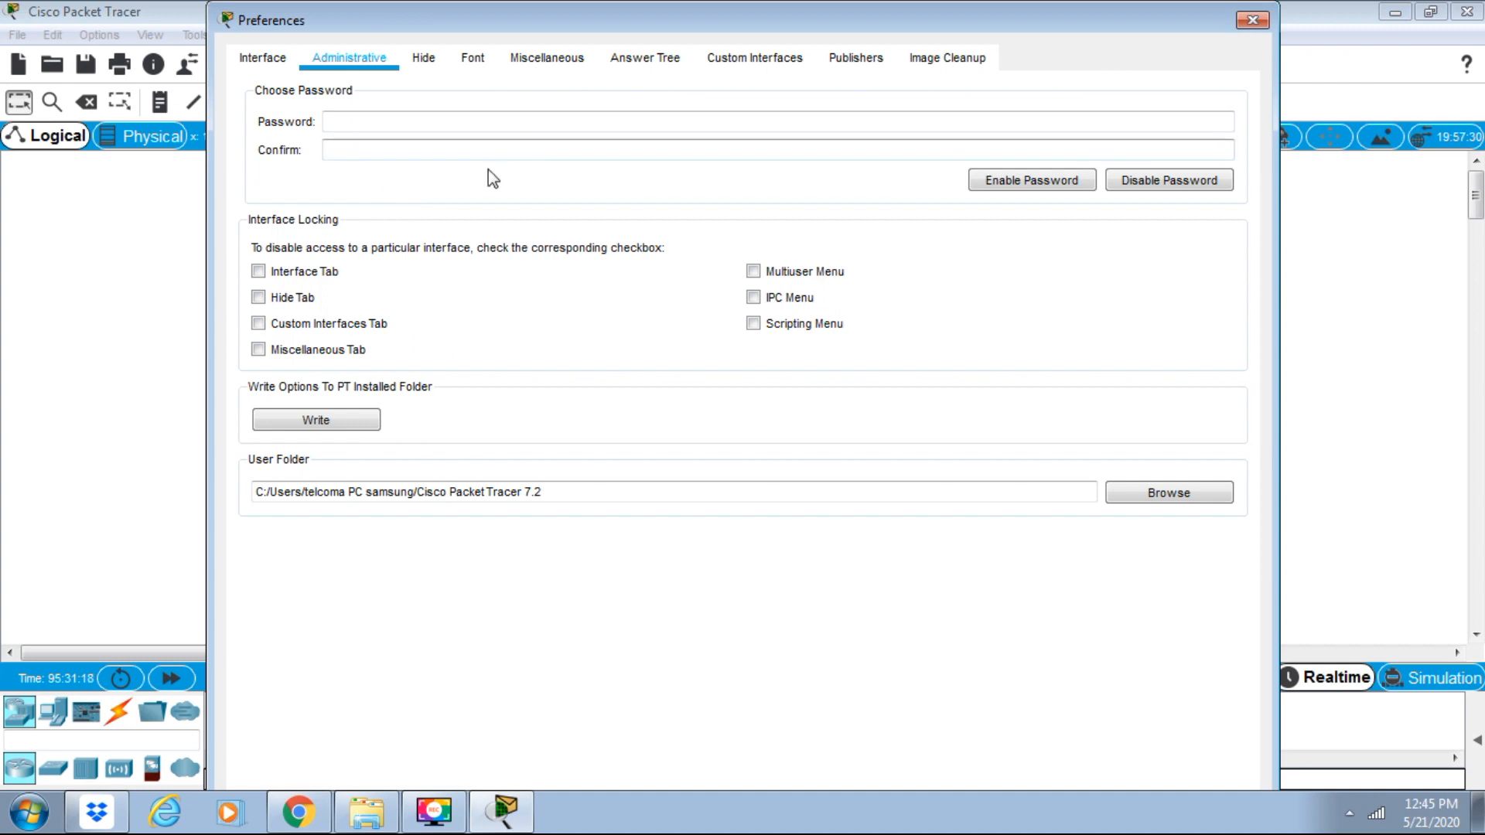
pyautogui.moveTo(375, 263)
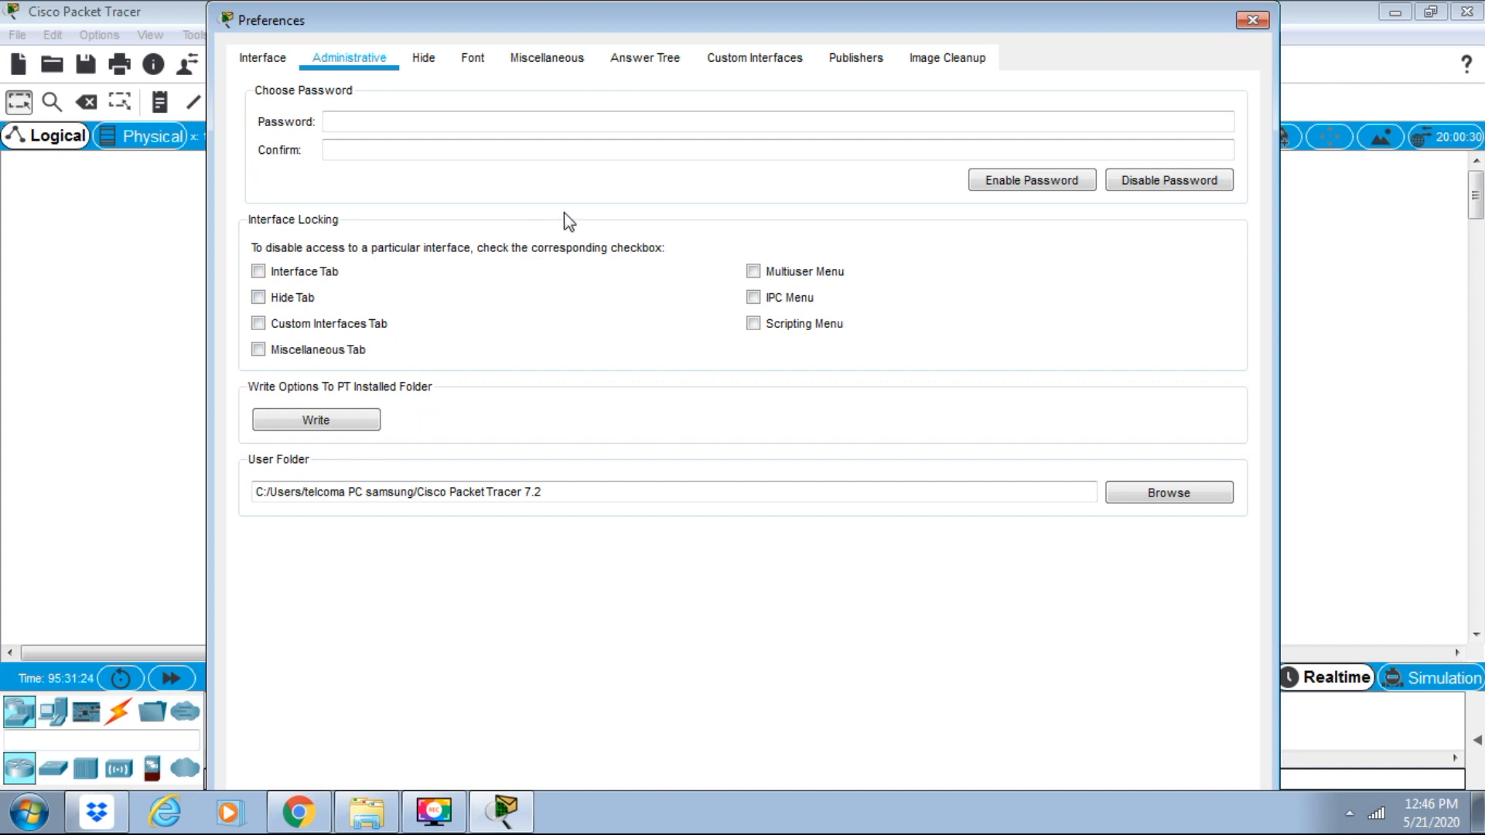
pyautogui.moveTo(736, 405)
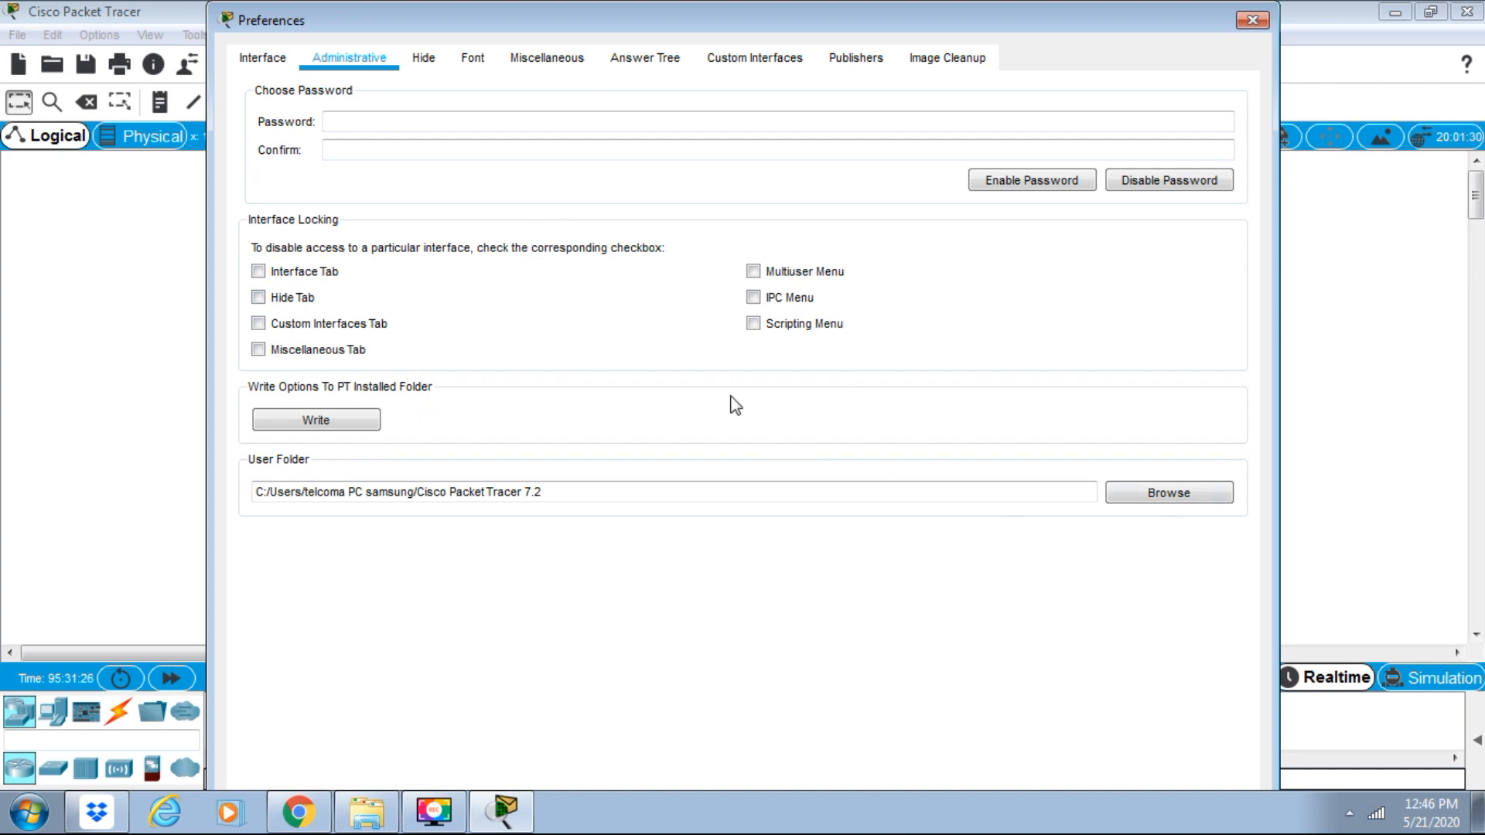
pyautogui.moveTo(289, 315)
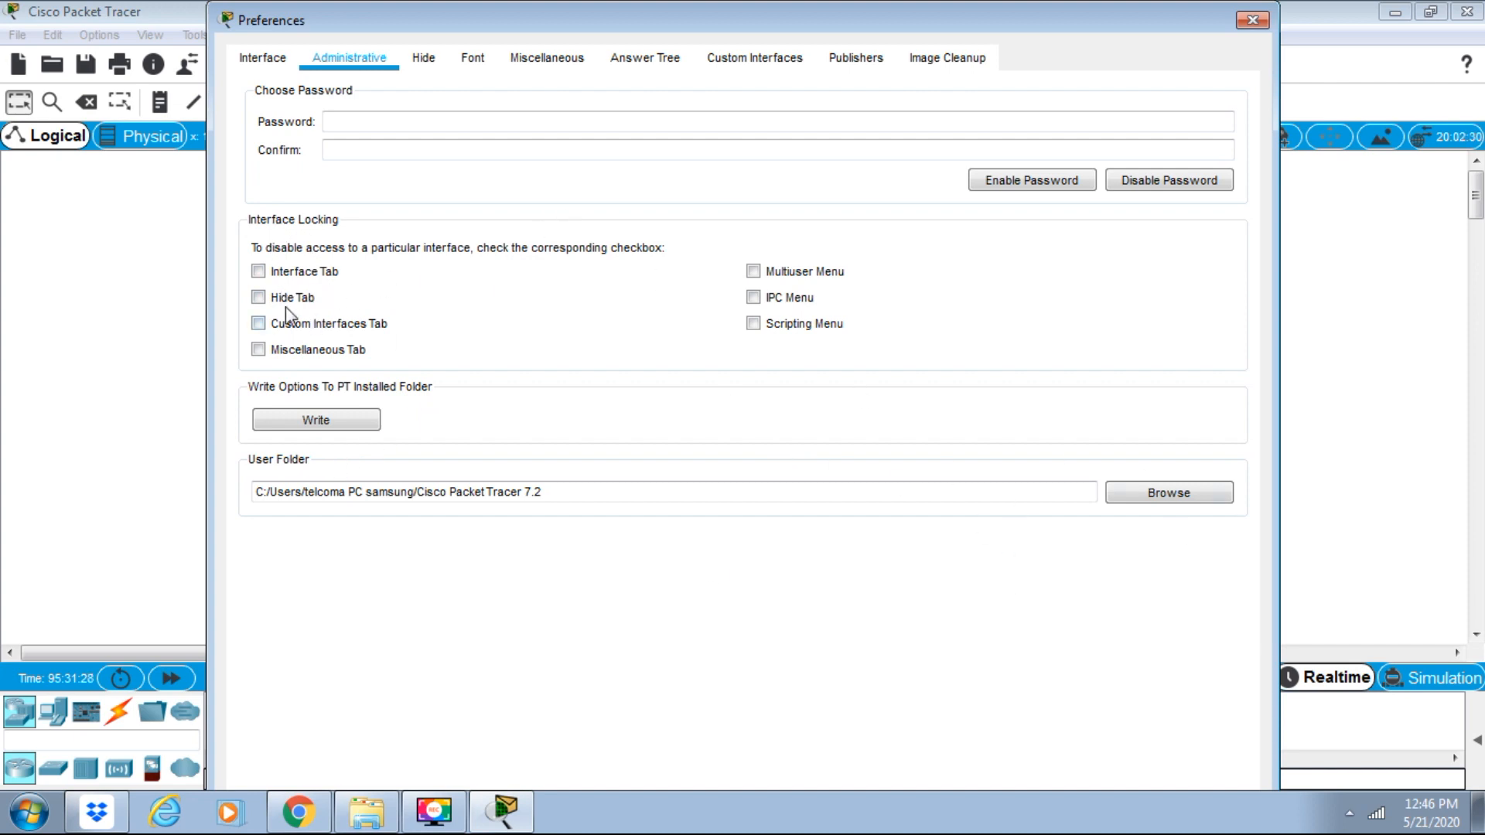
pyautogui.moveTo(837, 258)
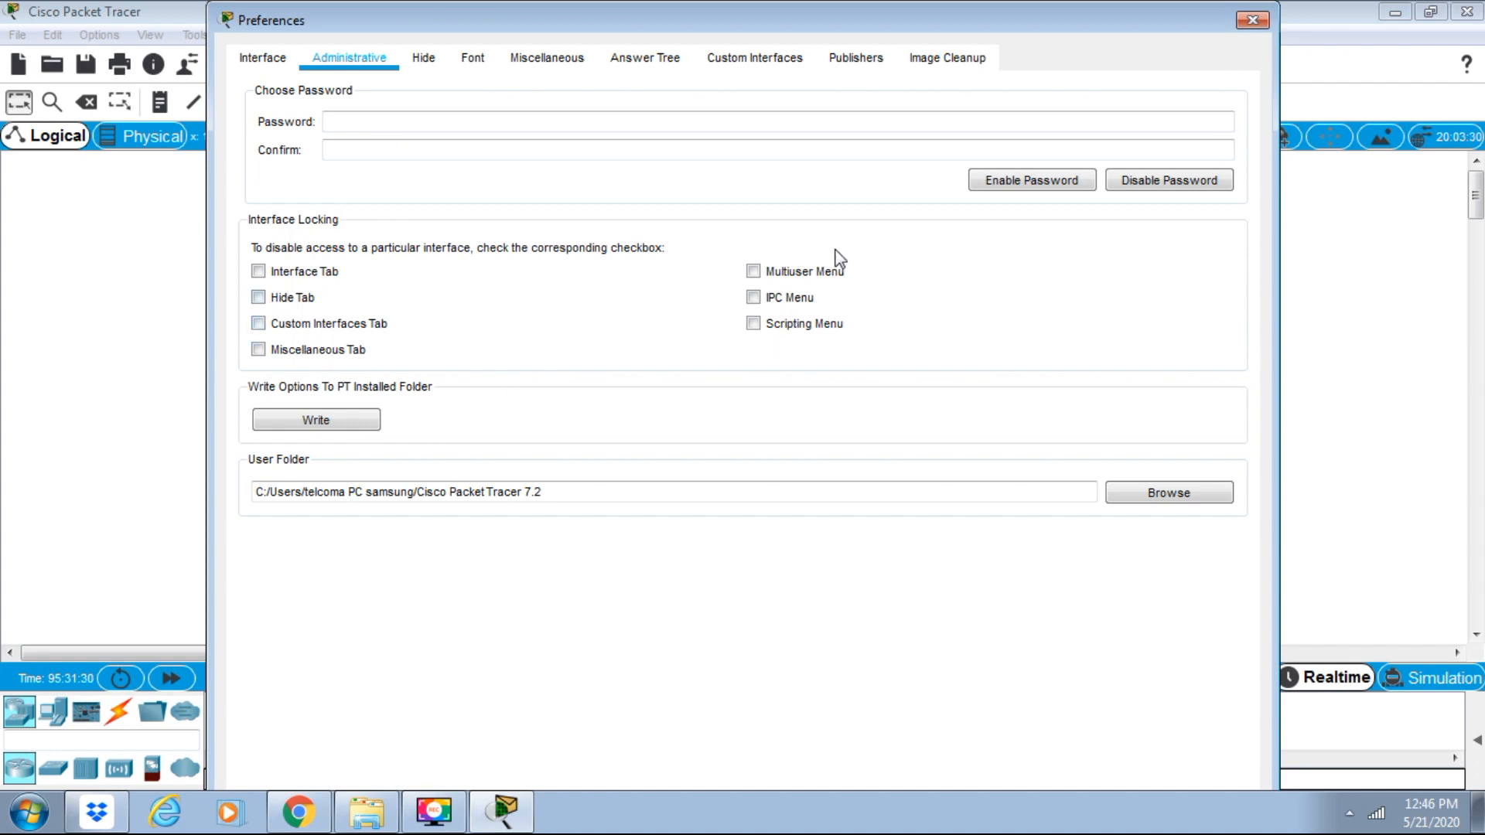
pyautogui.moveTo(423, 58)
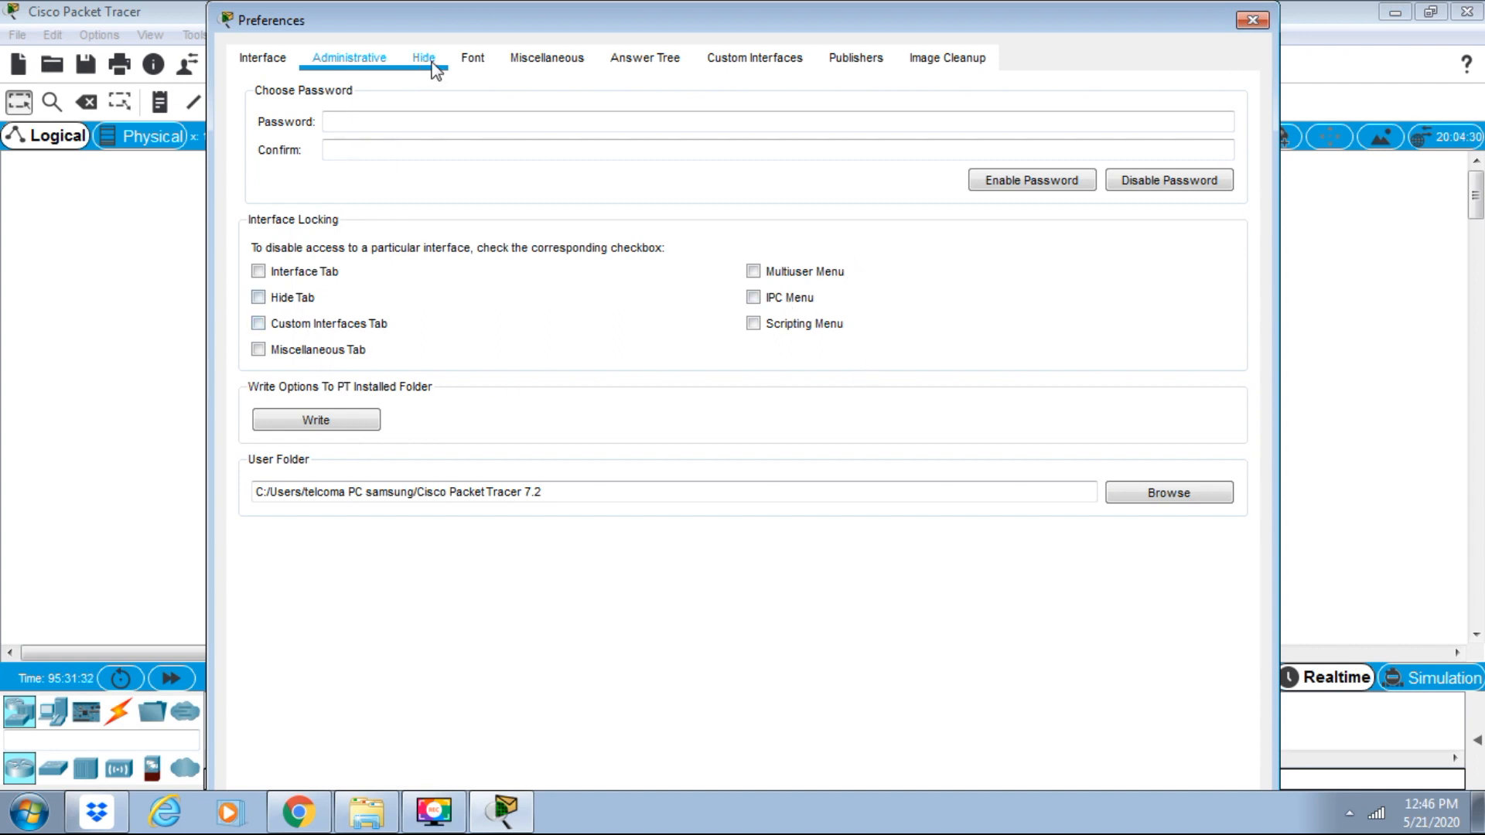
# View the Hide and Font tabs, ending on Miscellaneous settings.
pyautogui.click(423, 58)
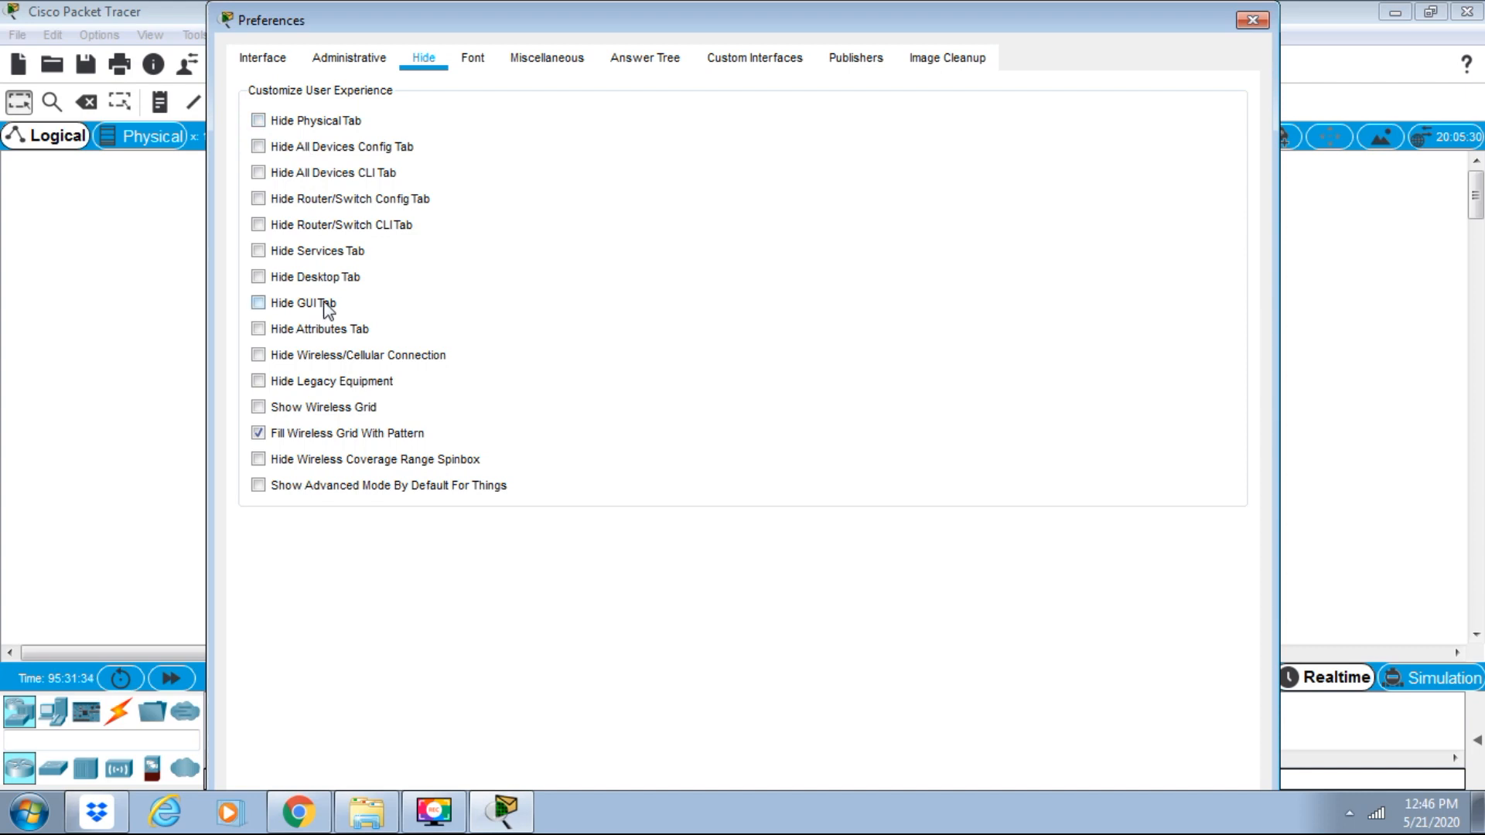
pyautogui.moveTo(482, 80)
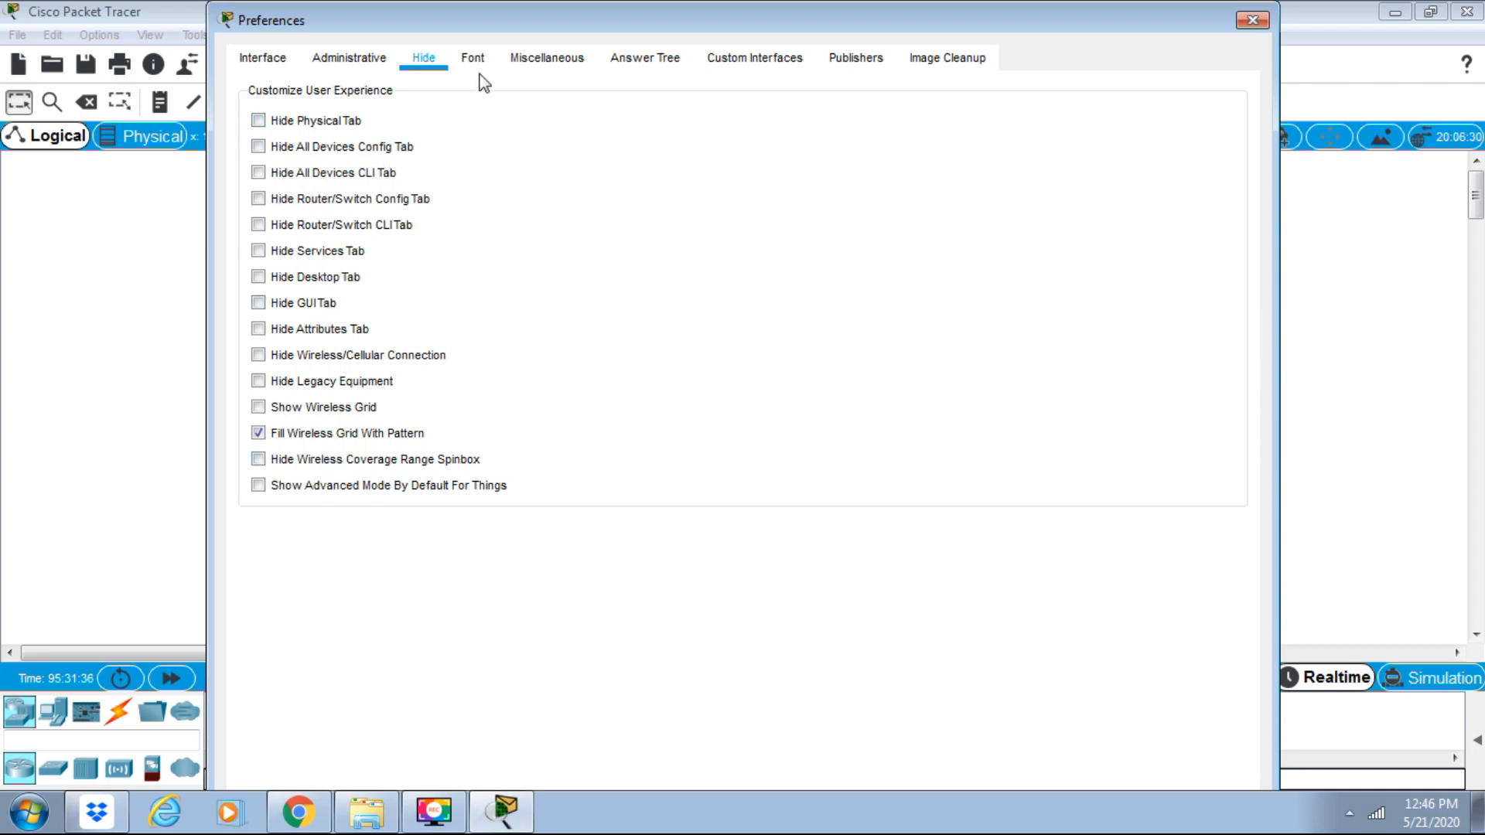
pyautogui.click(472, 58)
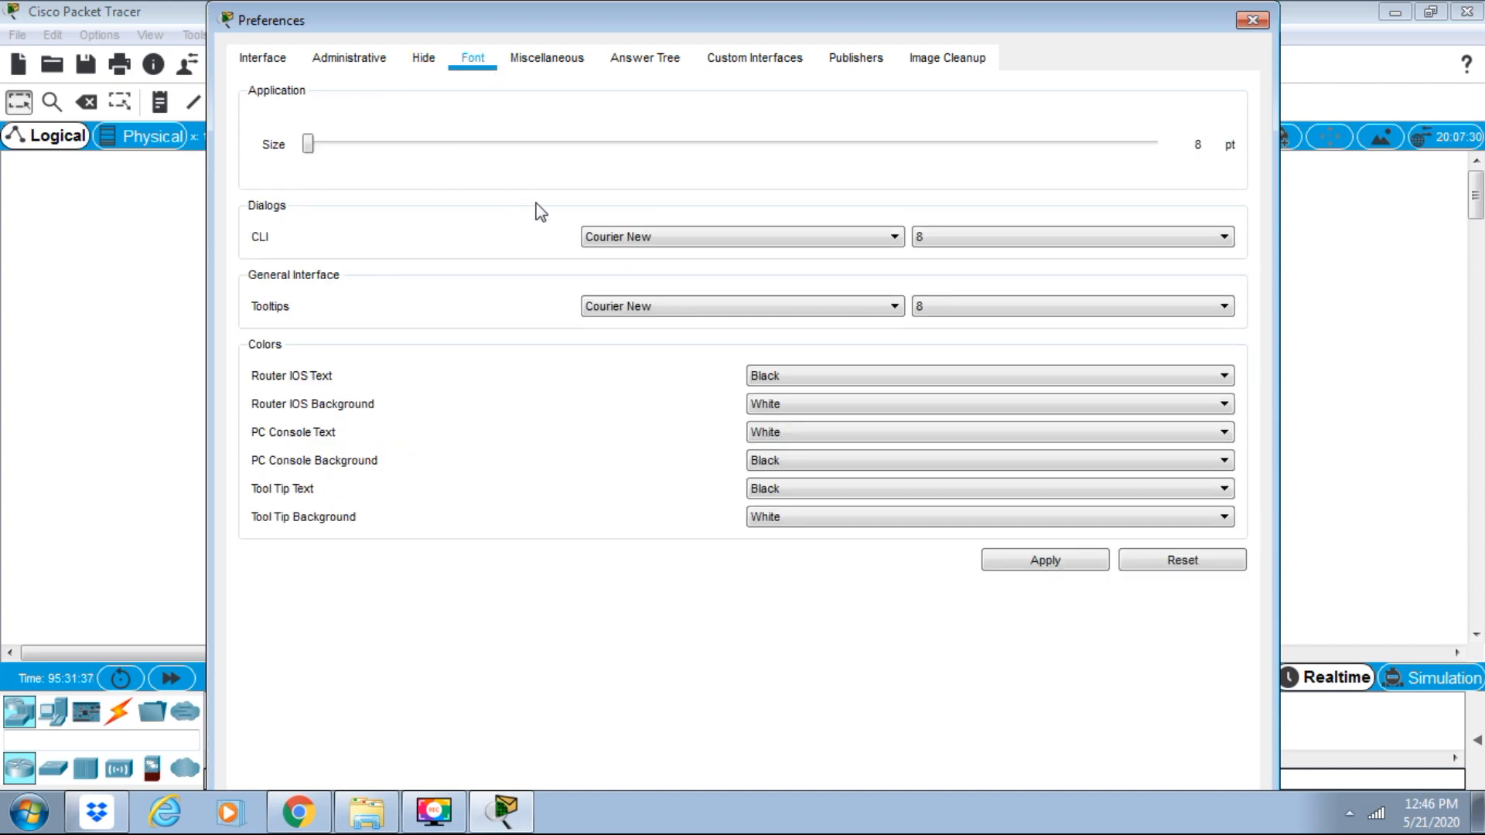
pyautogui.moveTo(553, 122)
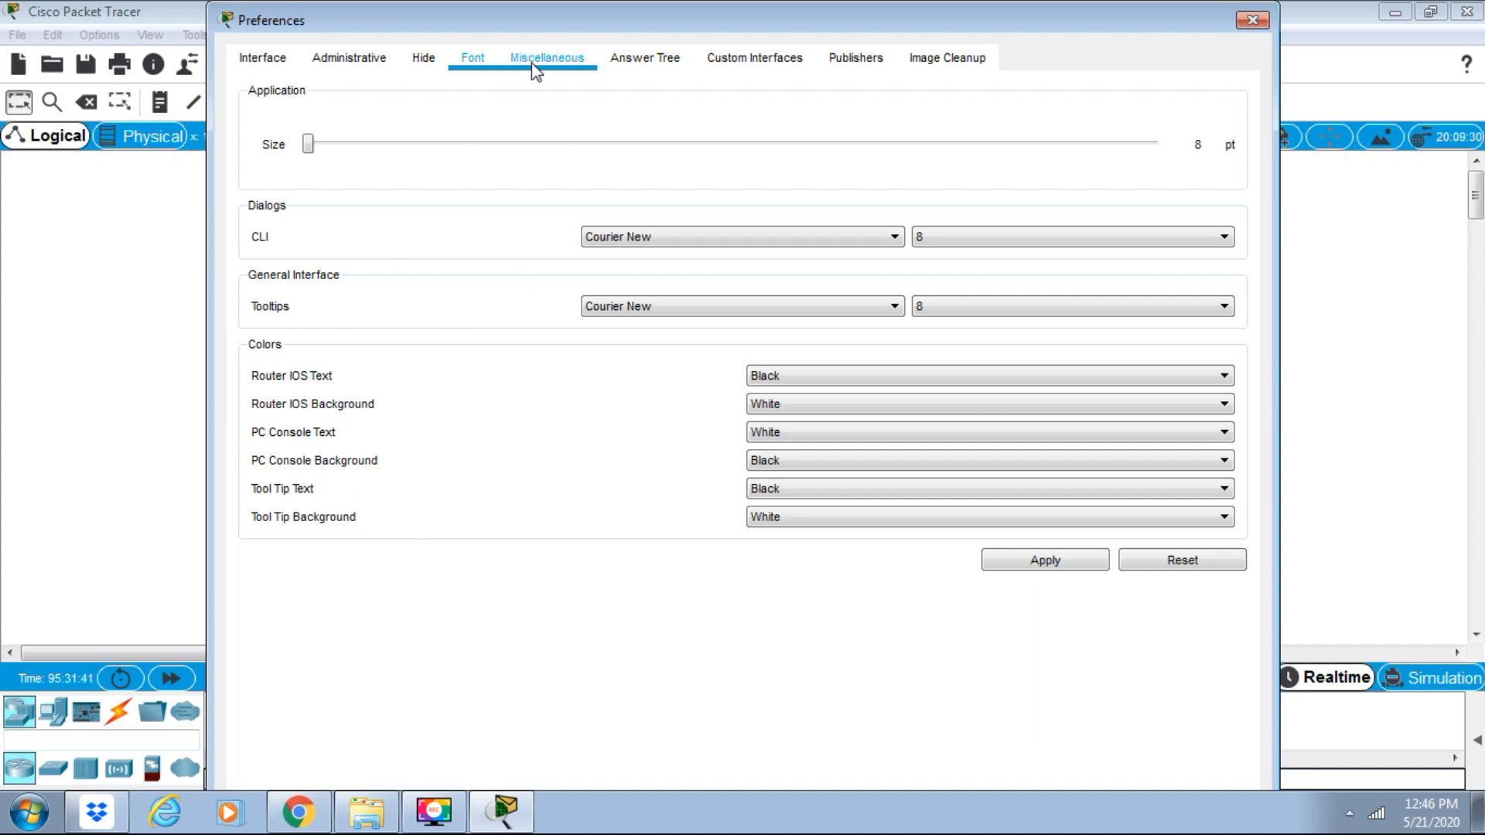
pyautogui.click(546, 58)
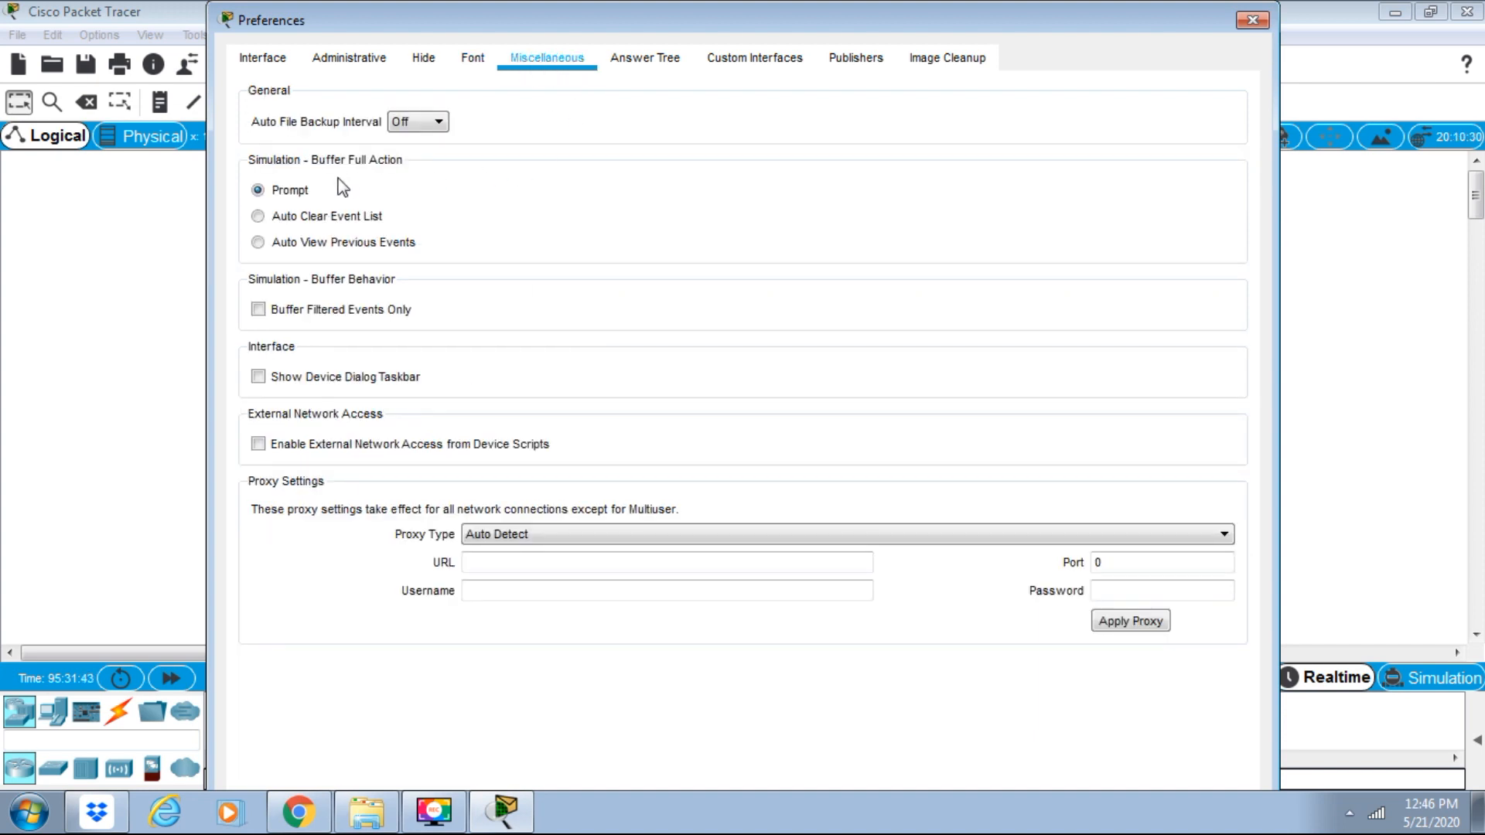
pyautogui.moveTo(343, 271)
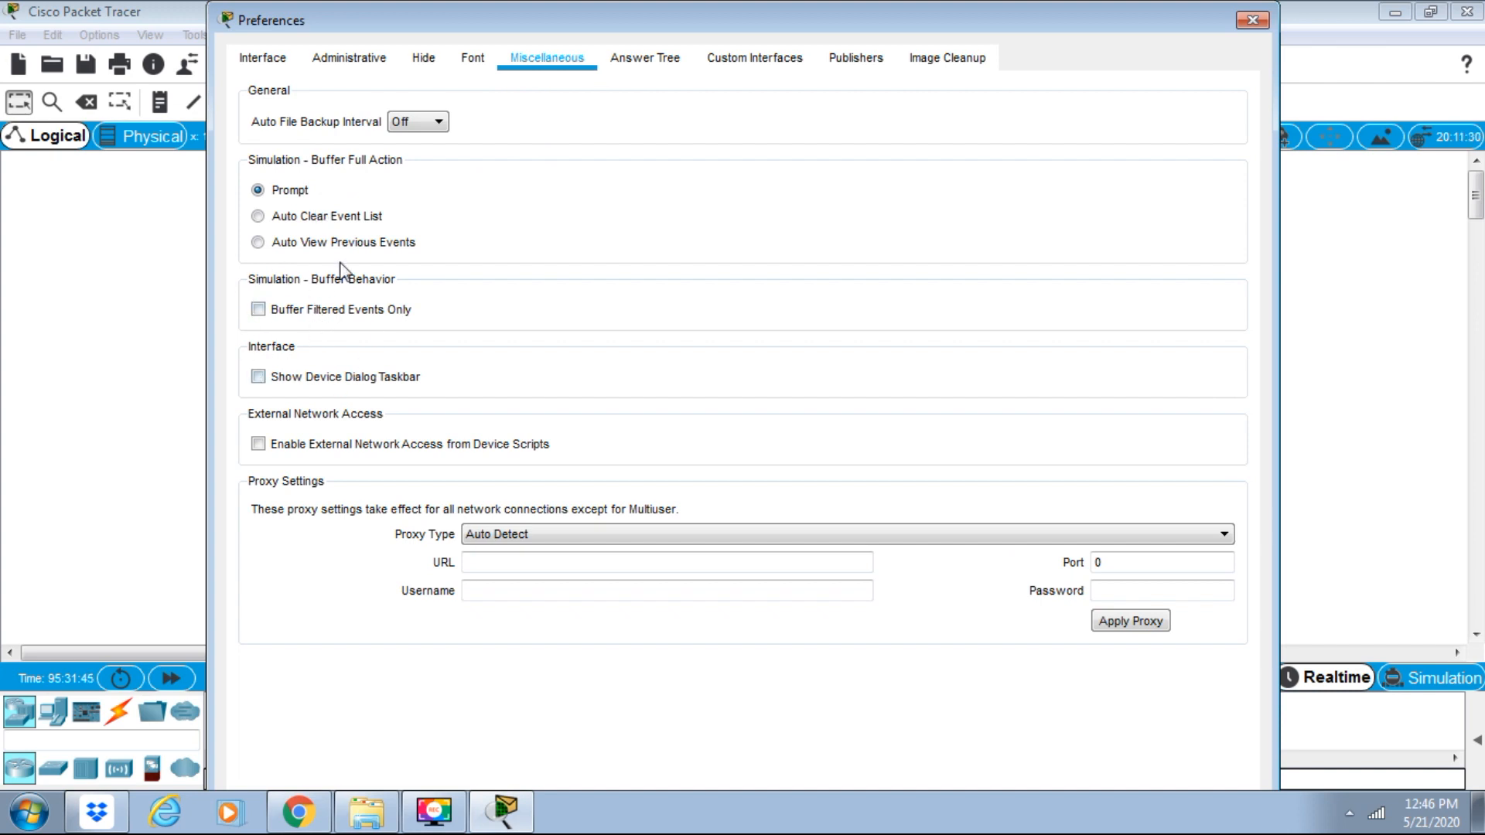
# View Answer Tree and Custom Interfaces, ending on the Publishers certificate list.
pyautogui.click(645, 58)
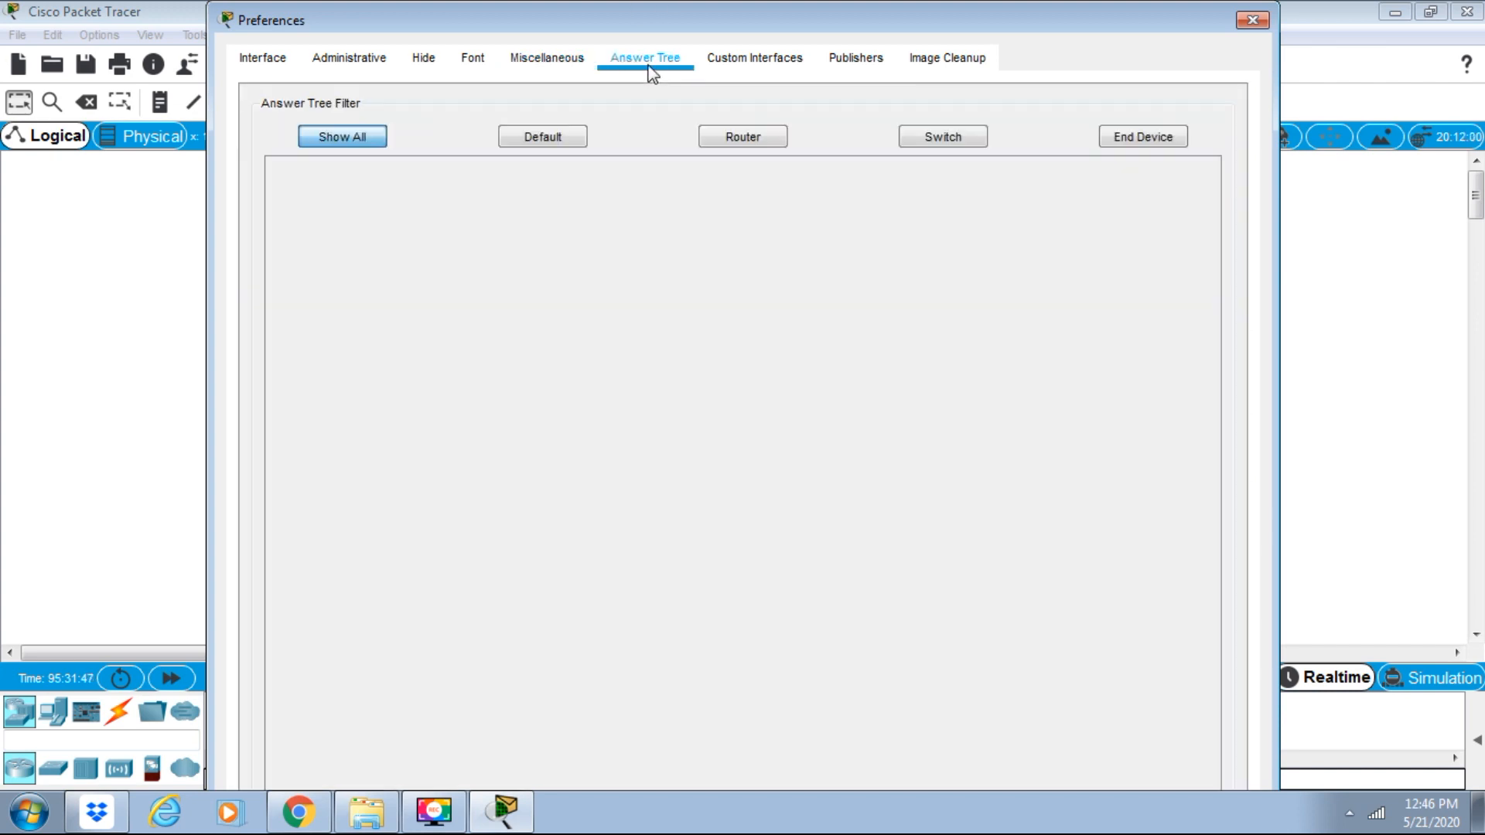
pyautogui.moveTo(637, 129)
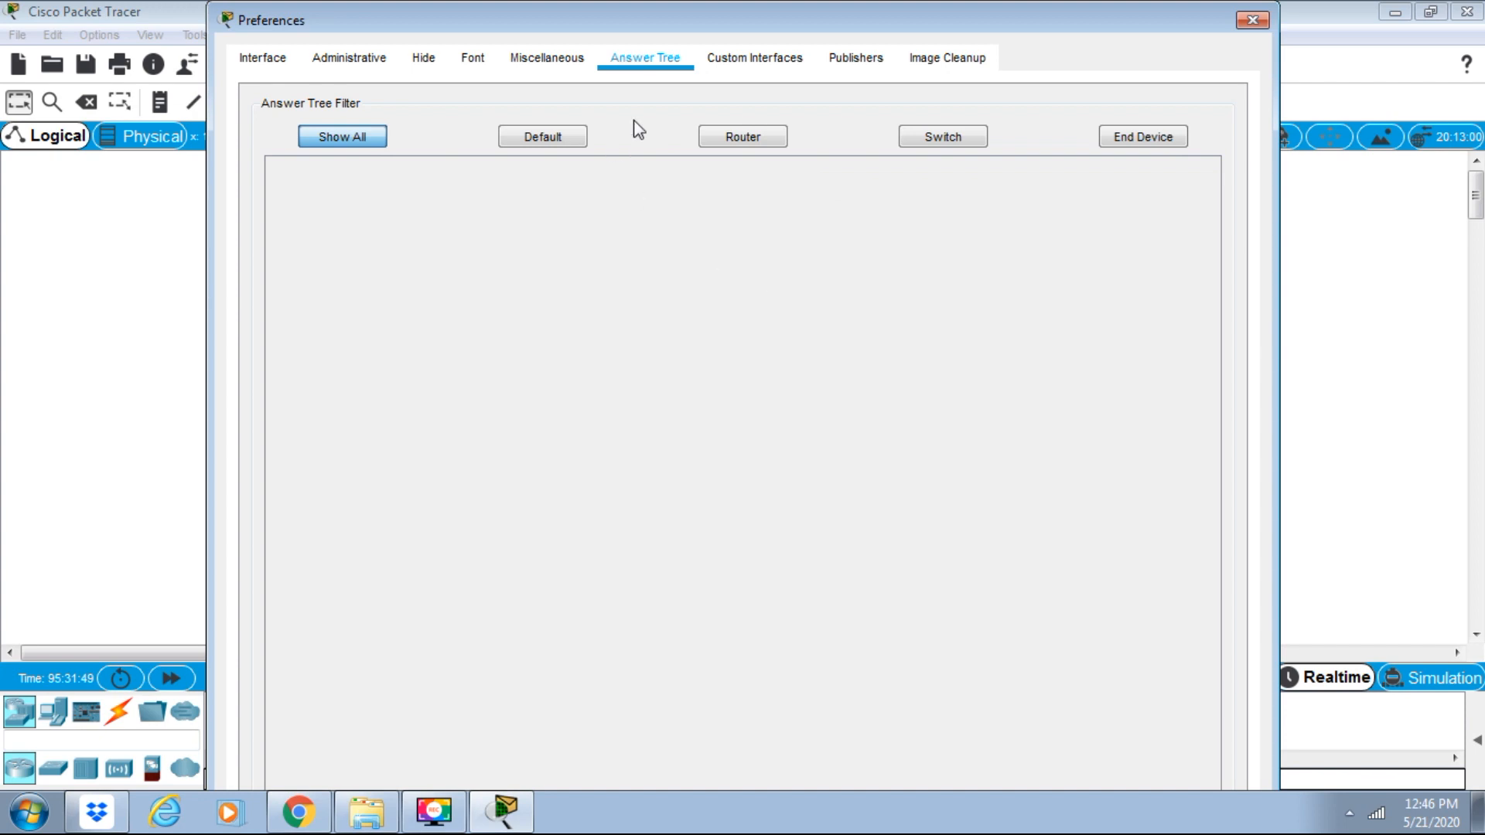
pyautogui.moveTo(755, 58)
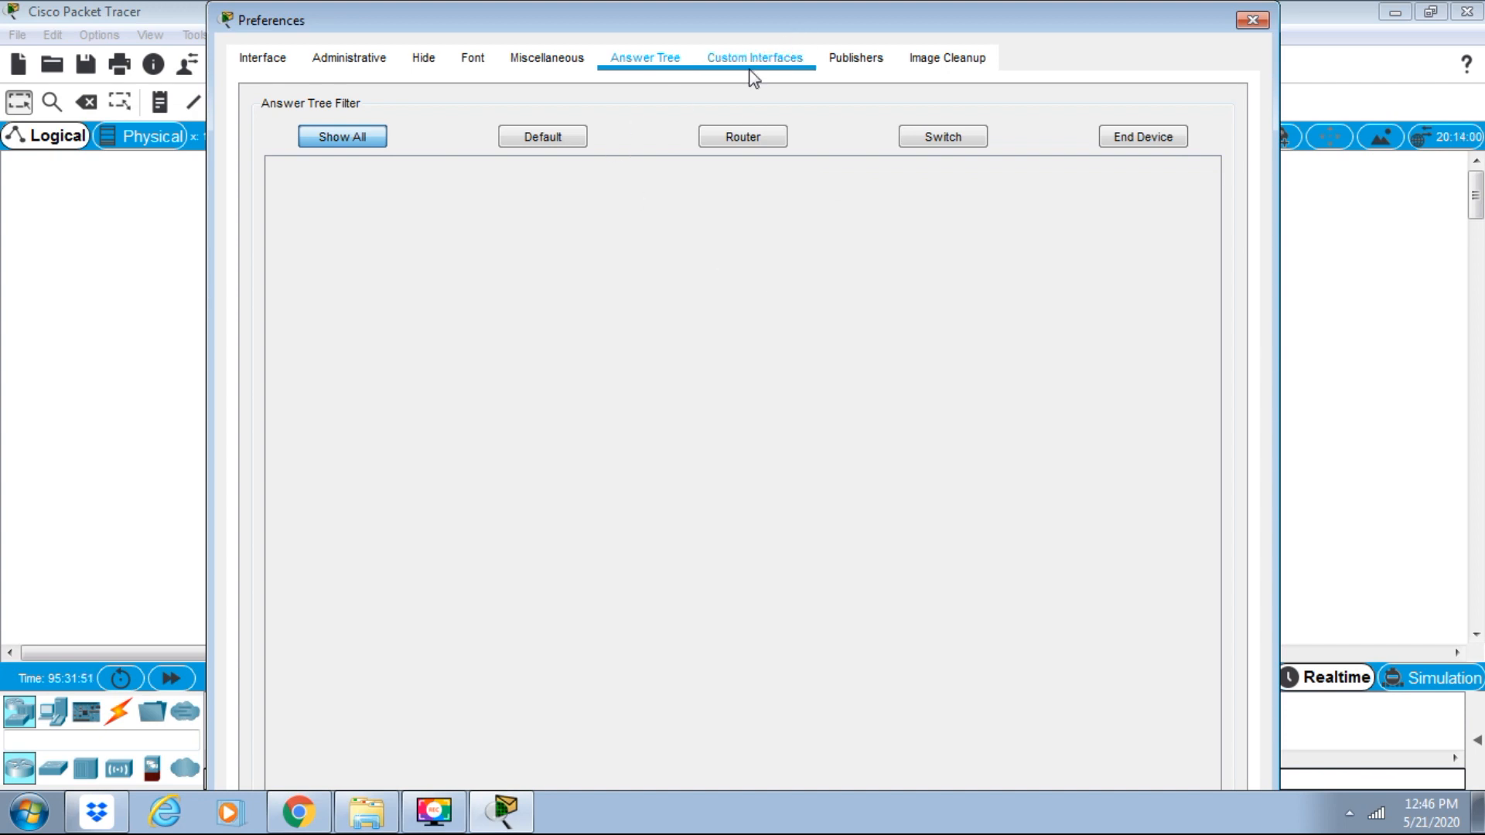
pyautogui.click(754, 58)
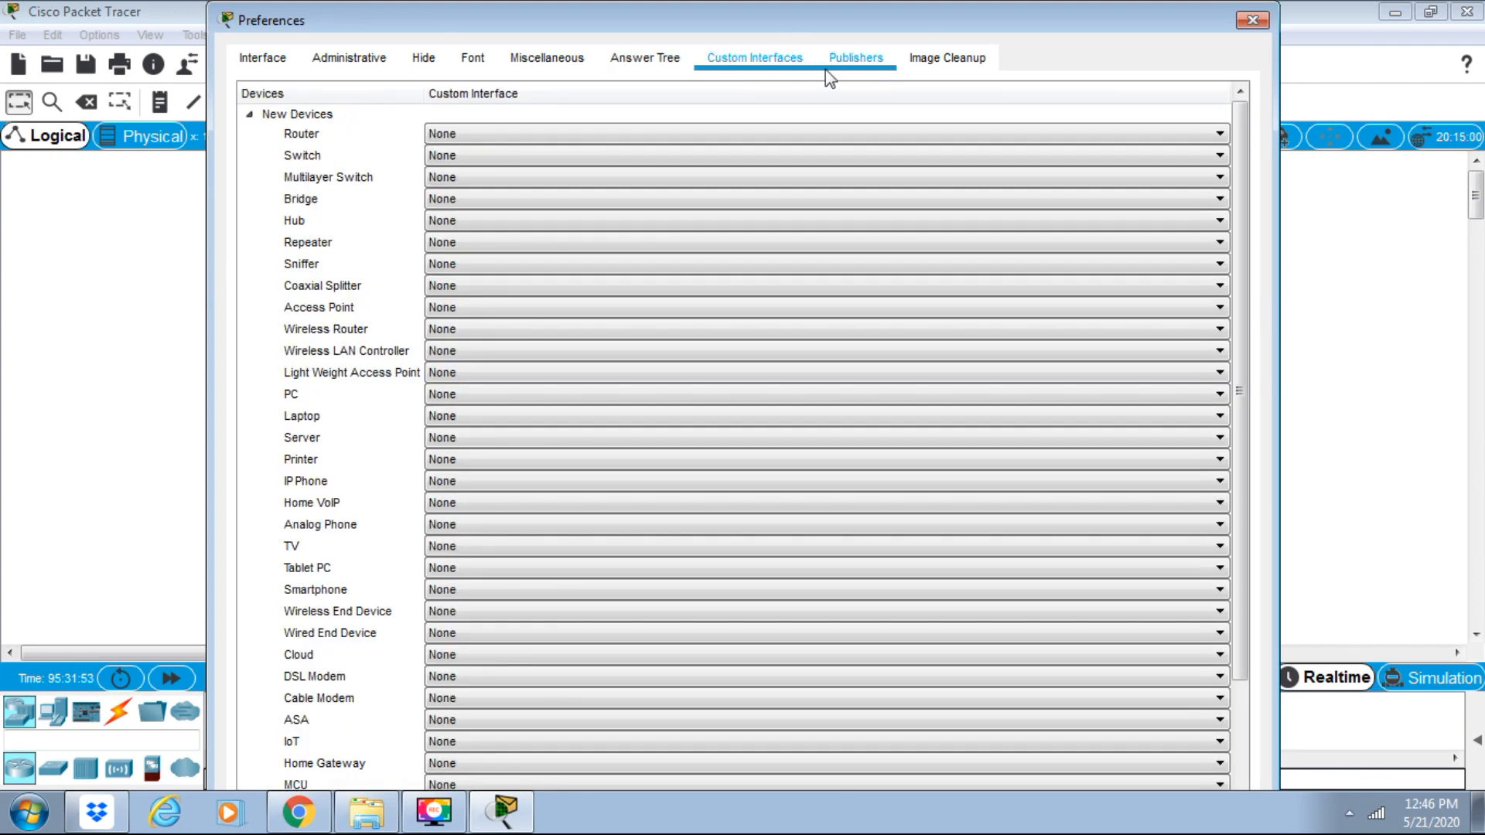
pyautogui.moveTo(852, 75)
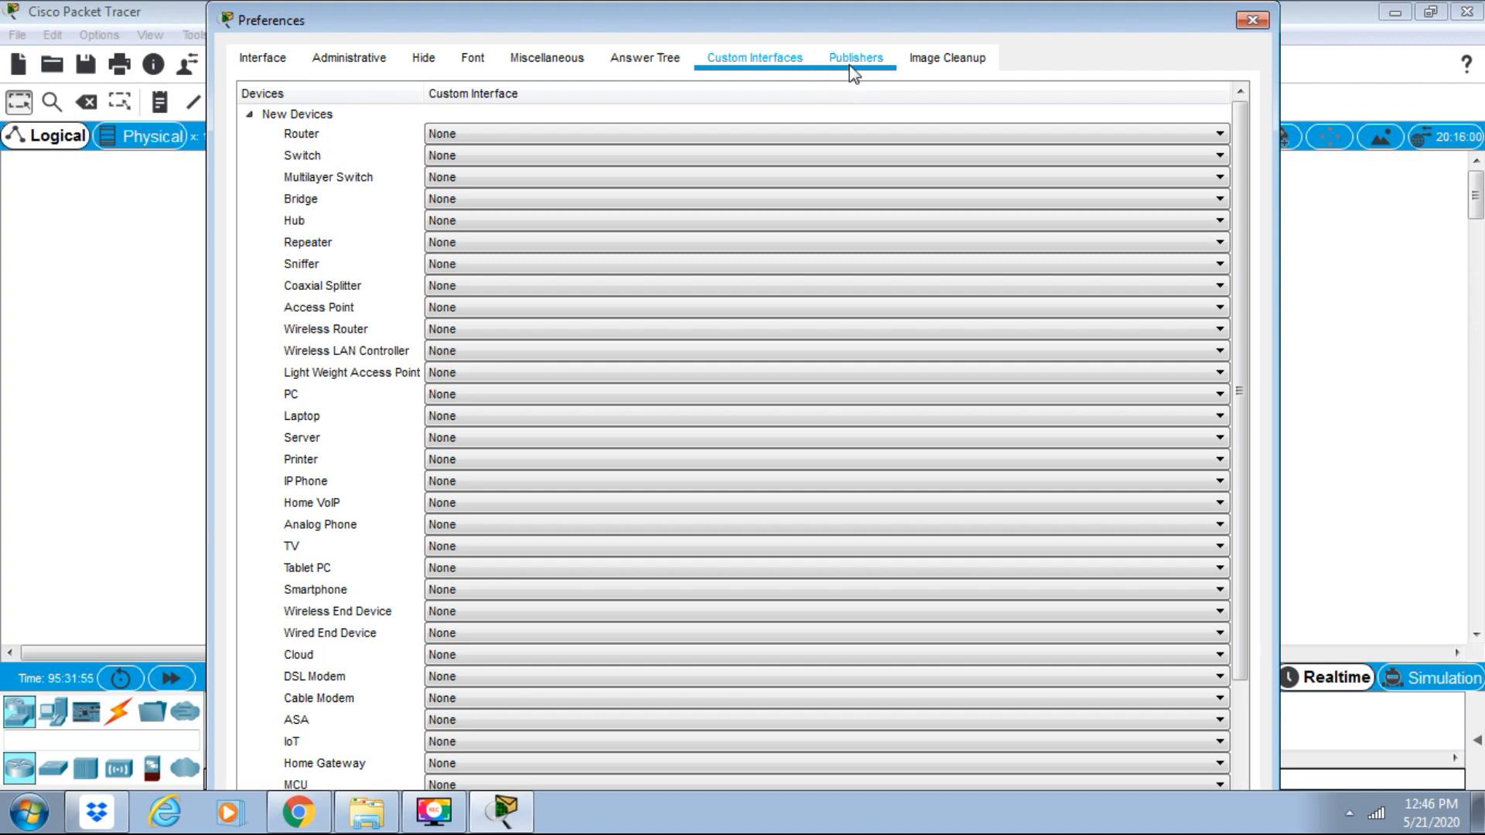
pyautogui.click(854, 58)
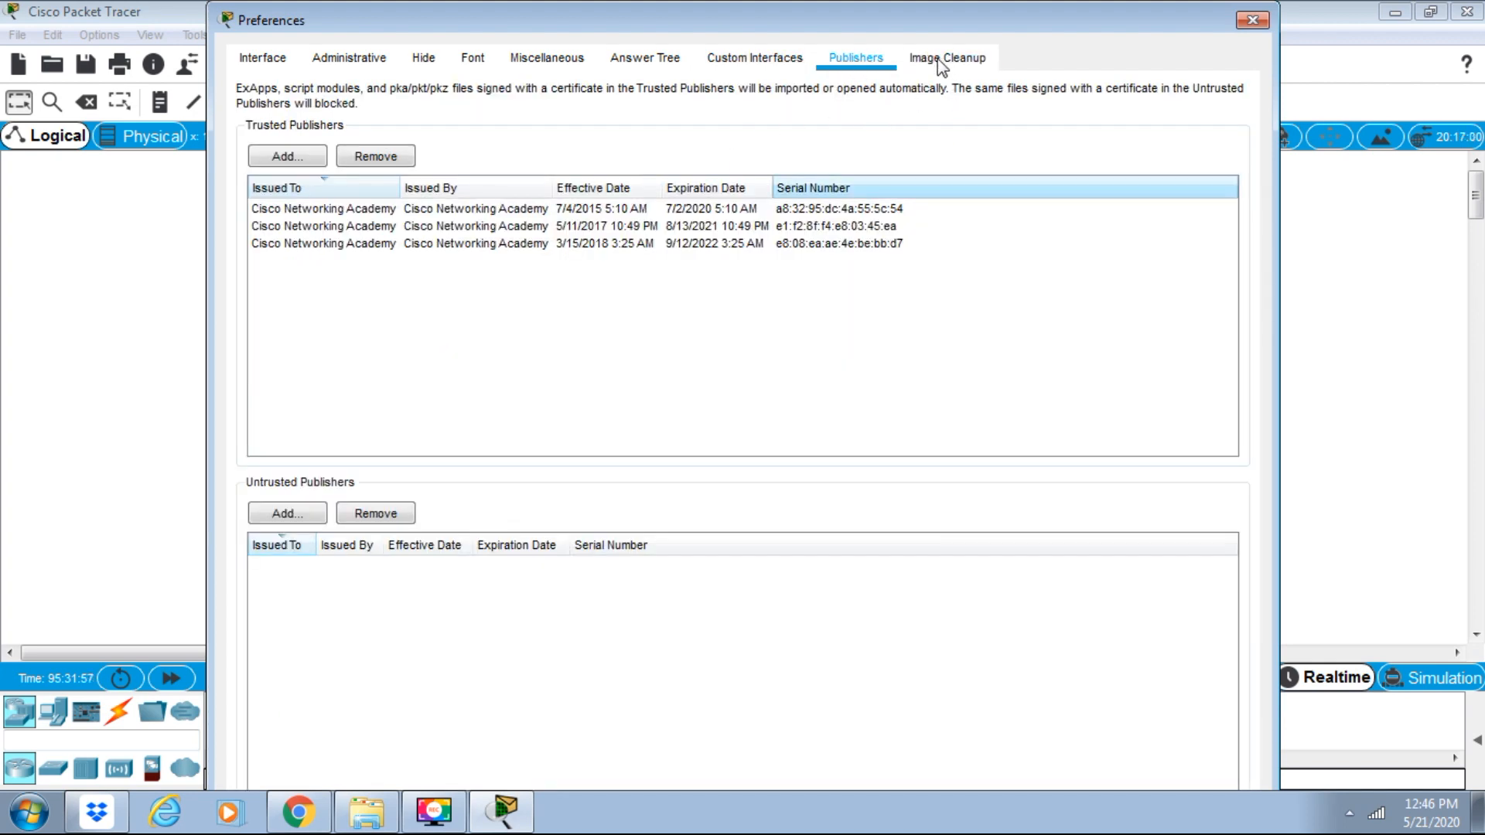
# Show the Image Cleanup tab, which lists no saved images.
pyautogui.click(946, 58)
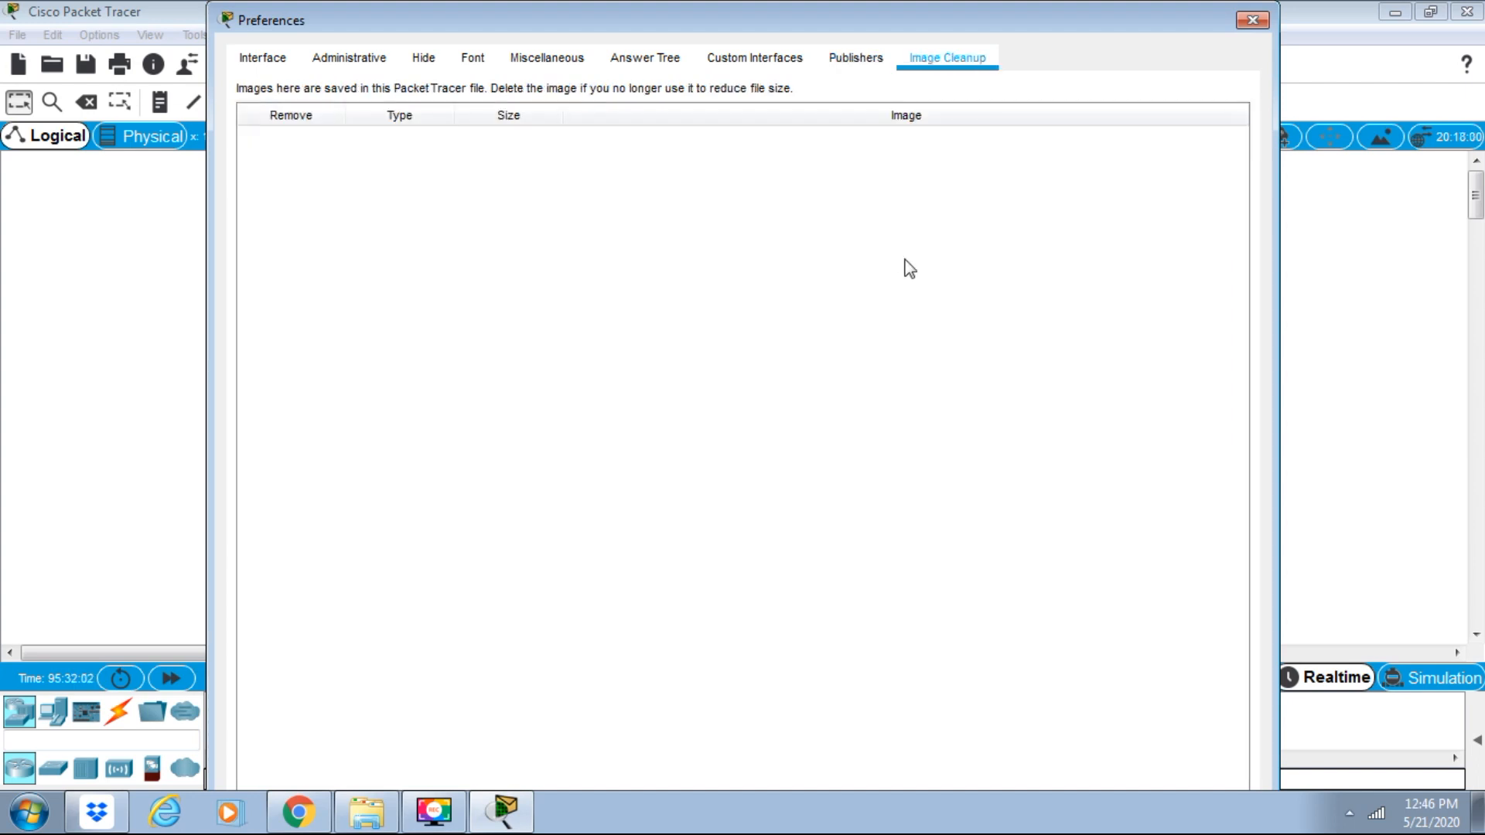
pyautogui.moveTo(554, 338)
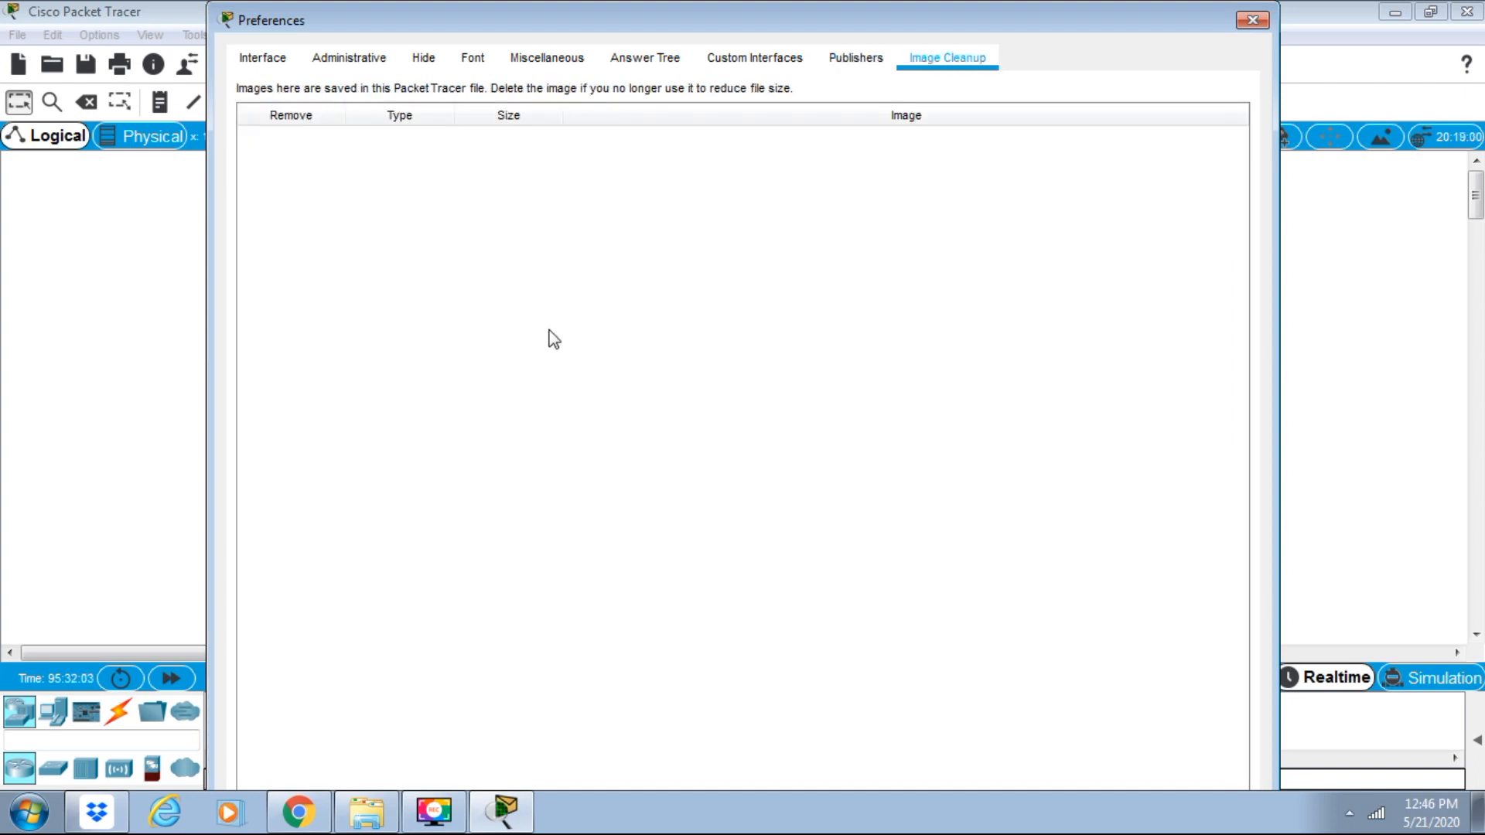
pyautogui.moveTo(746, 363)
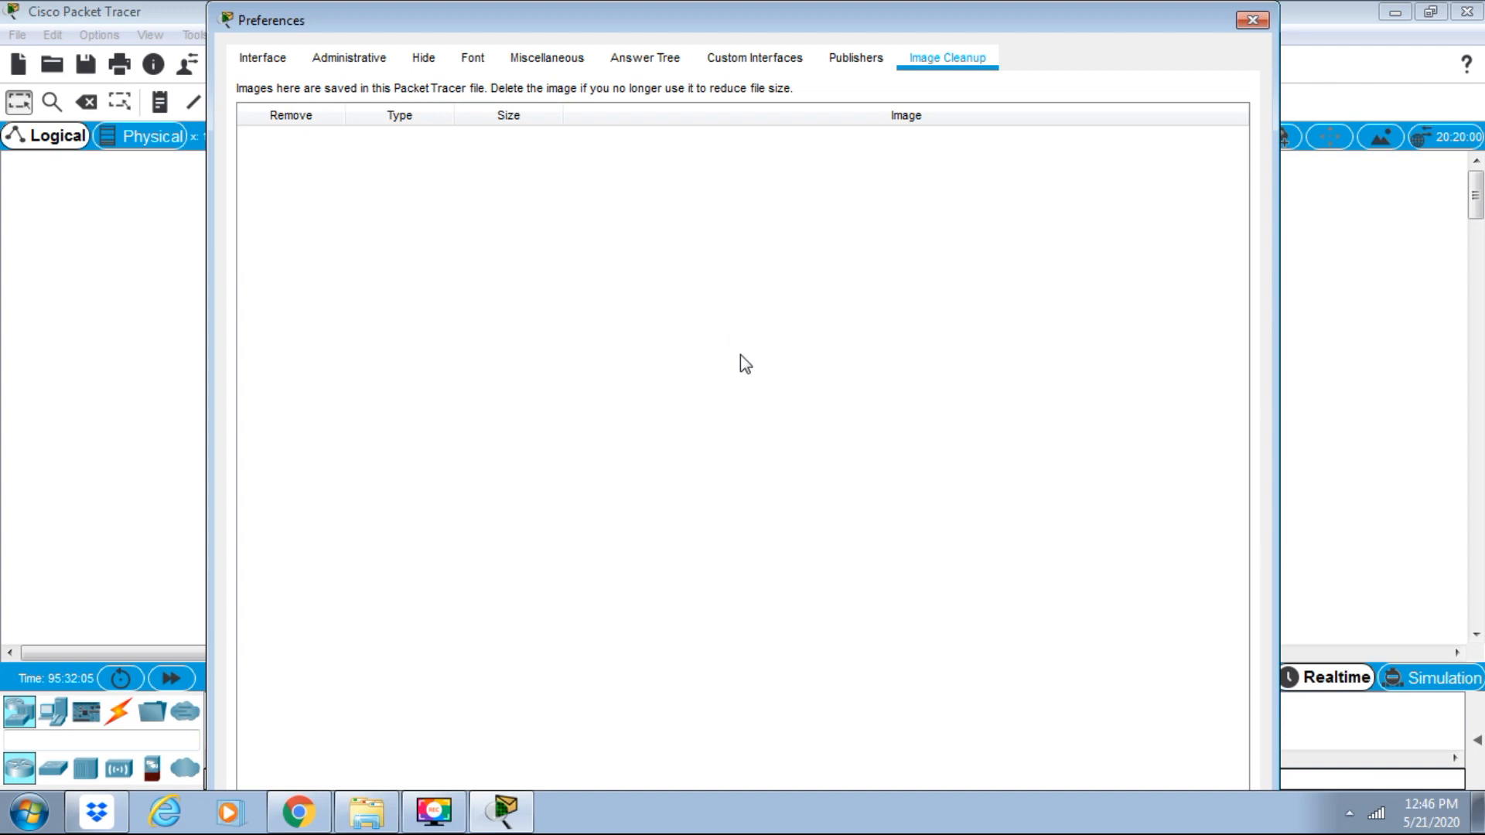